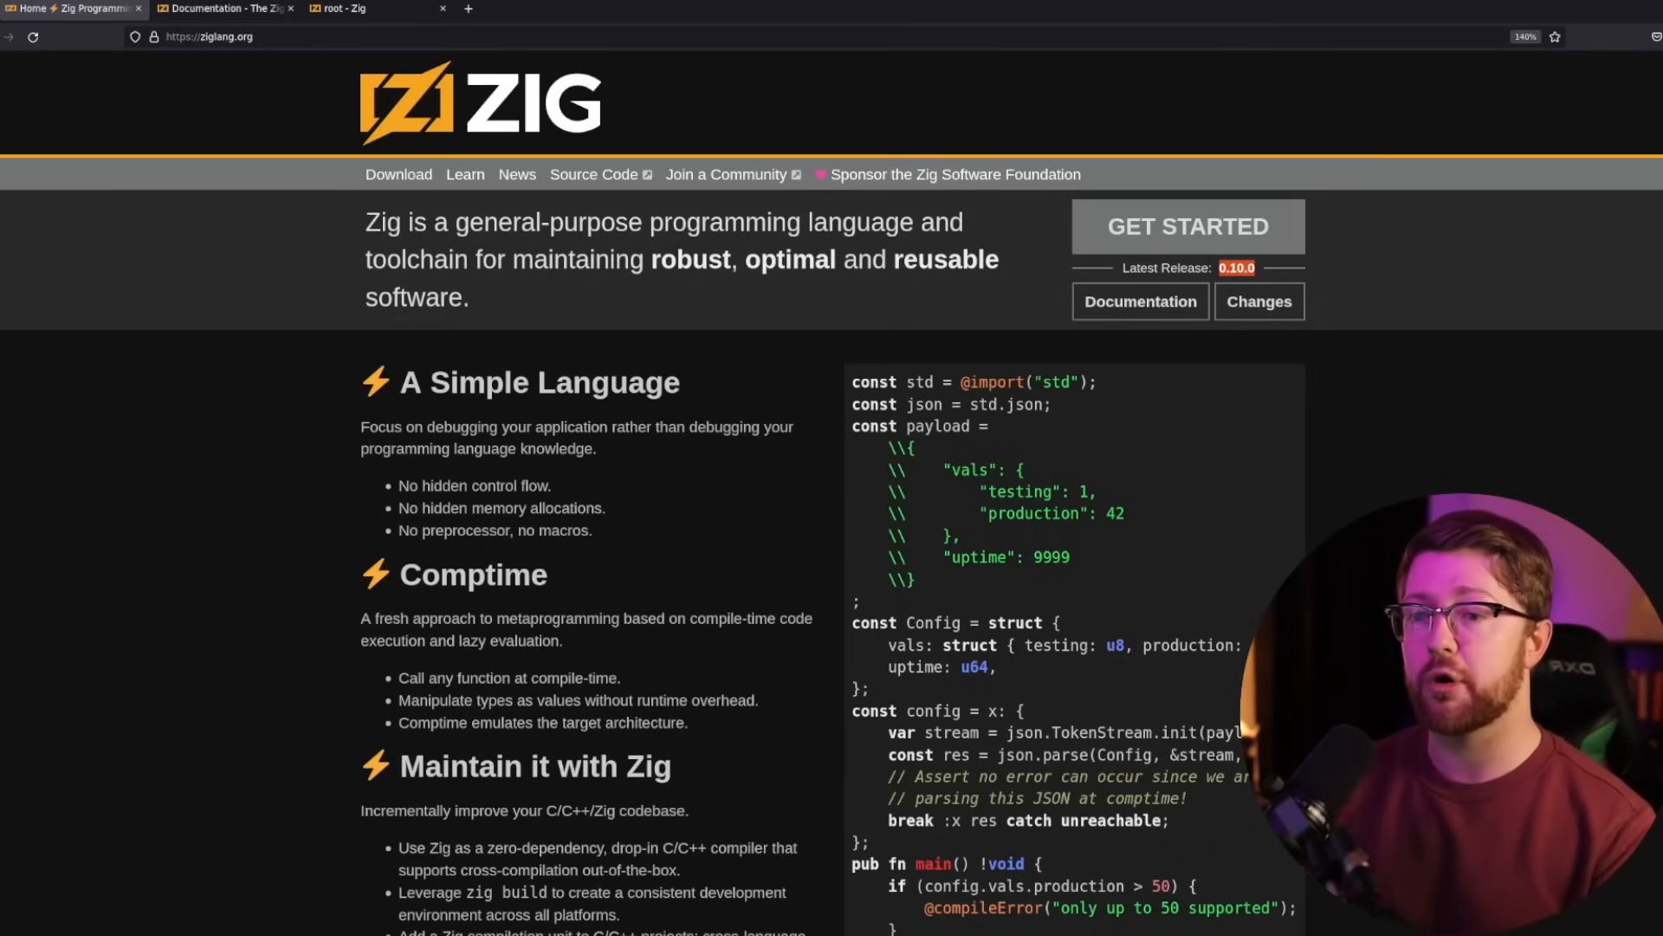
Step: Scroll the ziglang.org homepage and switch to the Documentation tab's Hello World section
scroll("down", 3)
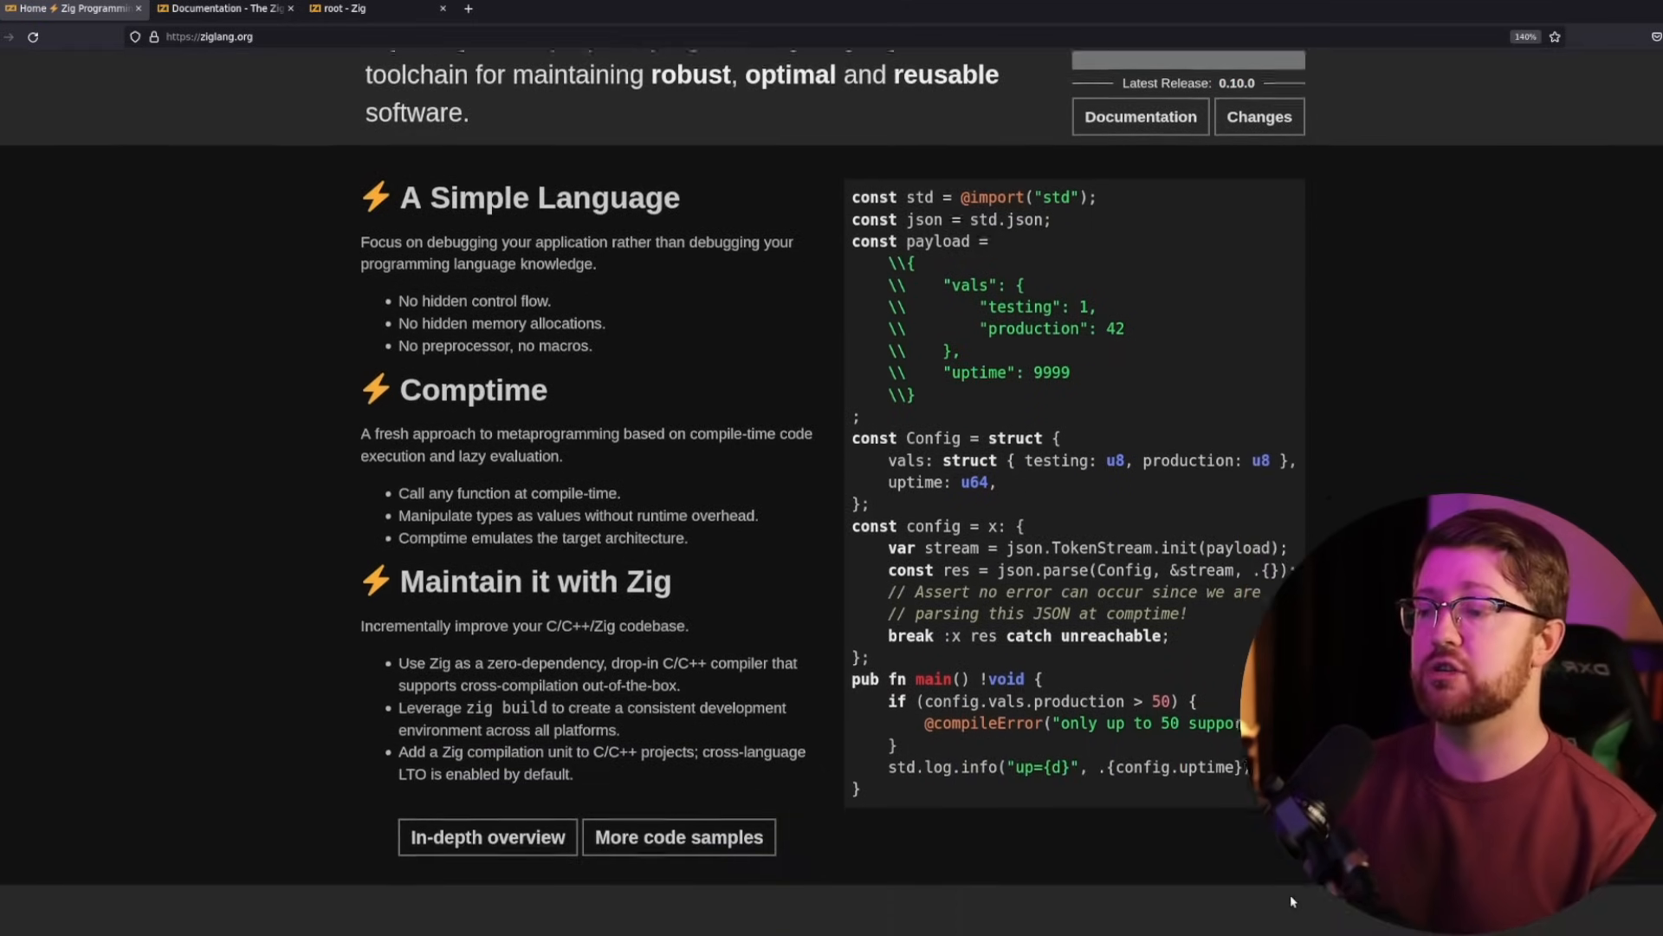
left_click(223, 15)
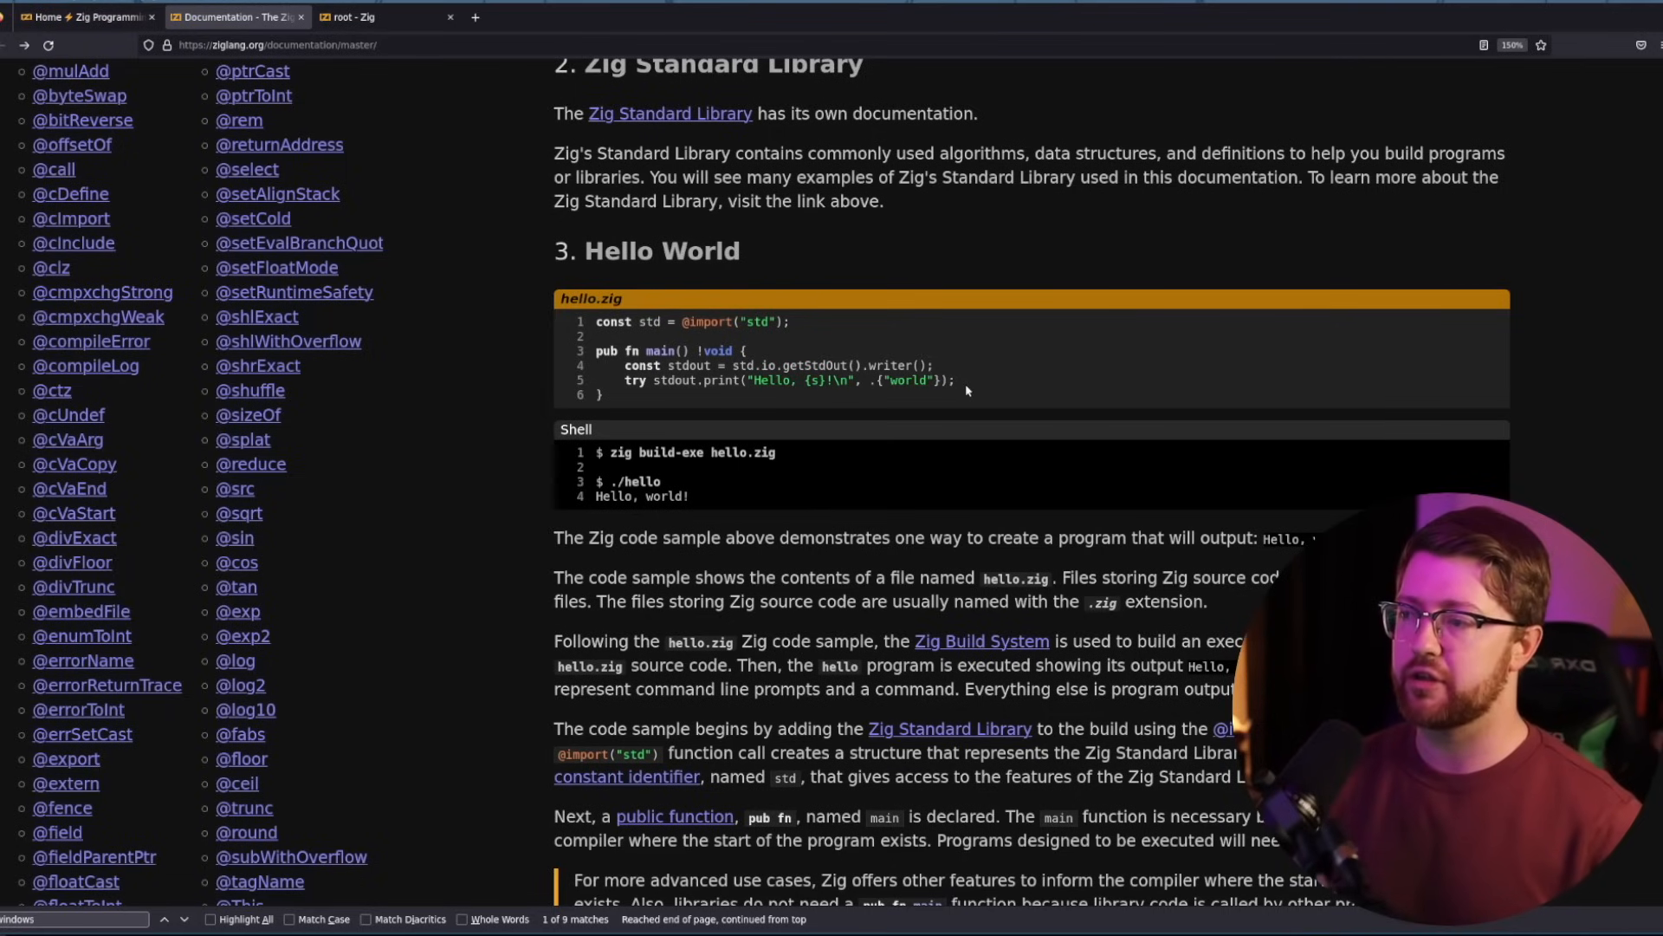
mouse_move(775, 396)
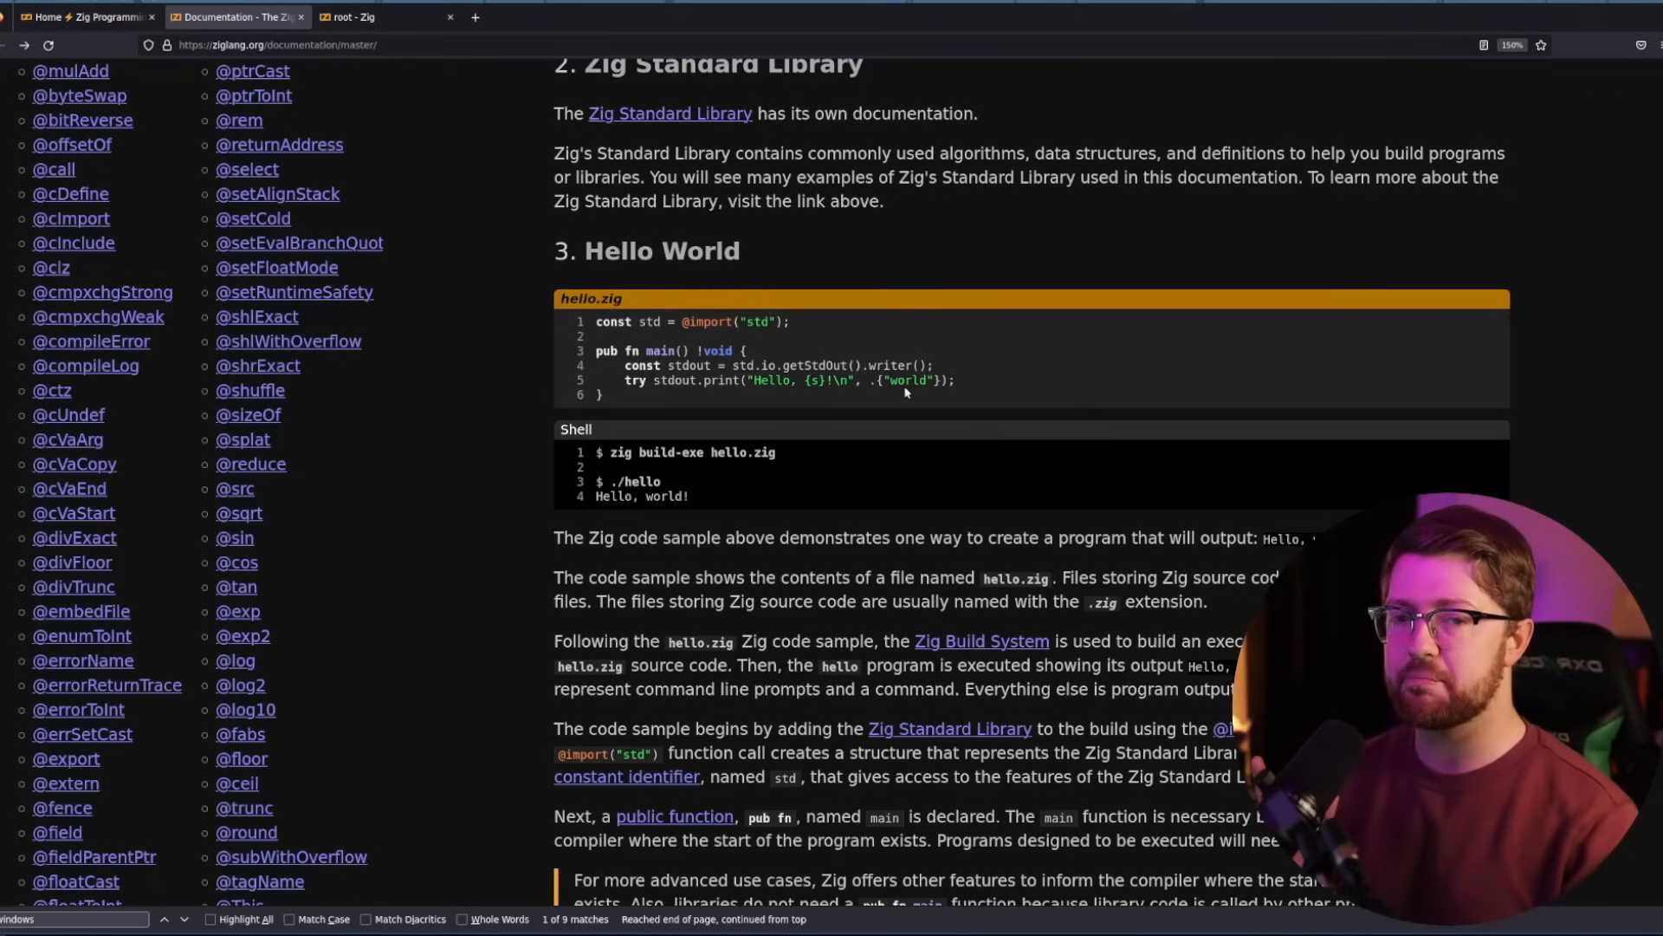
mouse_move(931, 387)
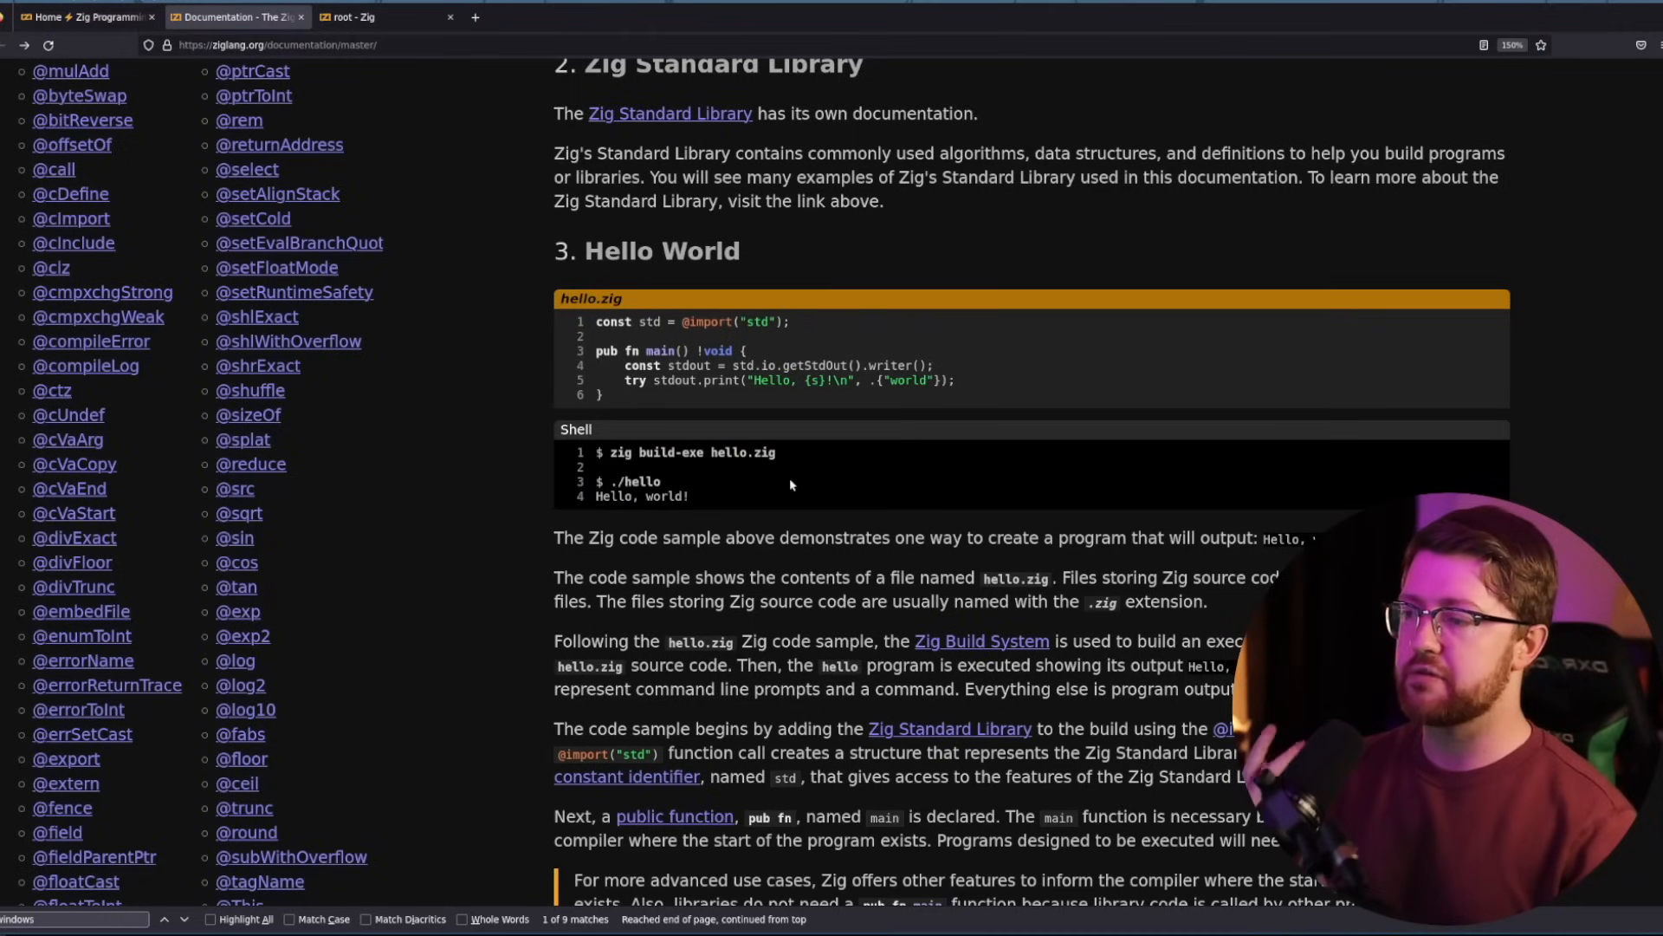
mouse_move(756, 506)
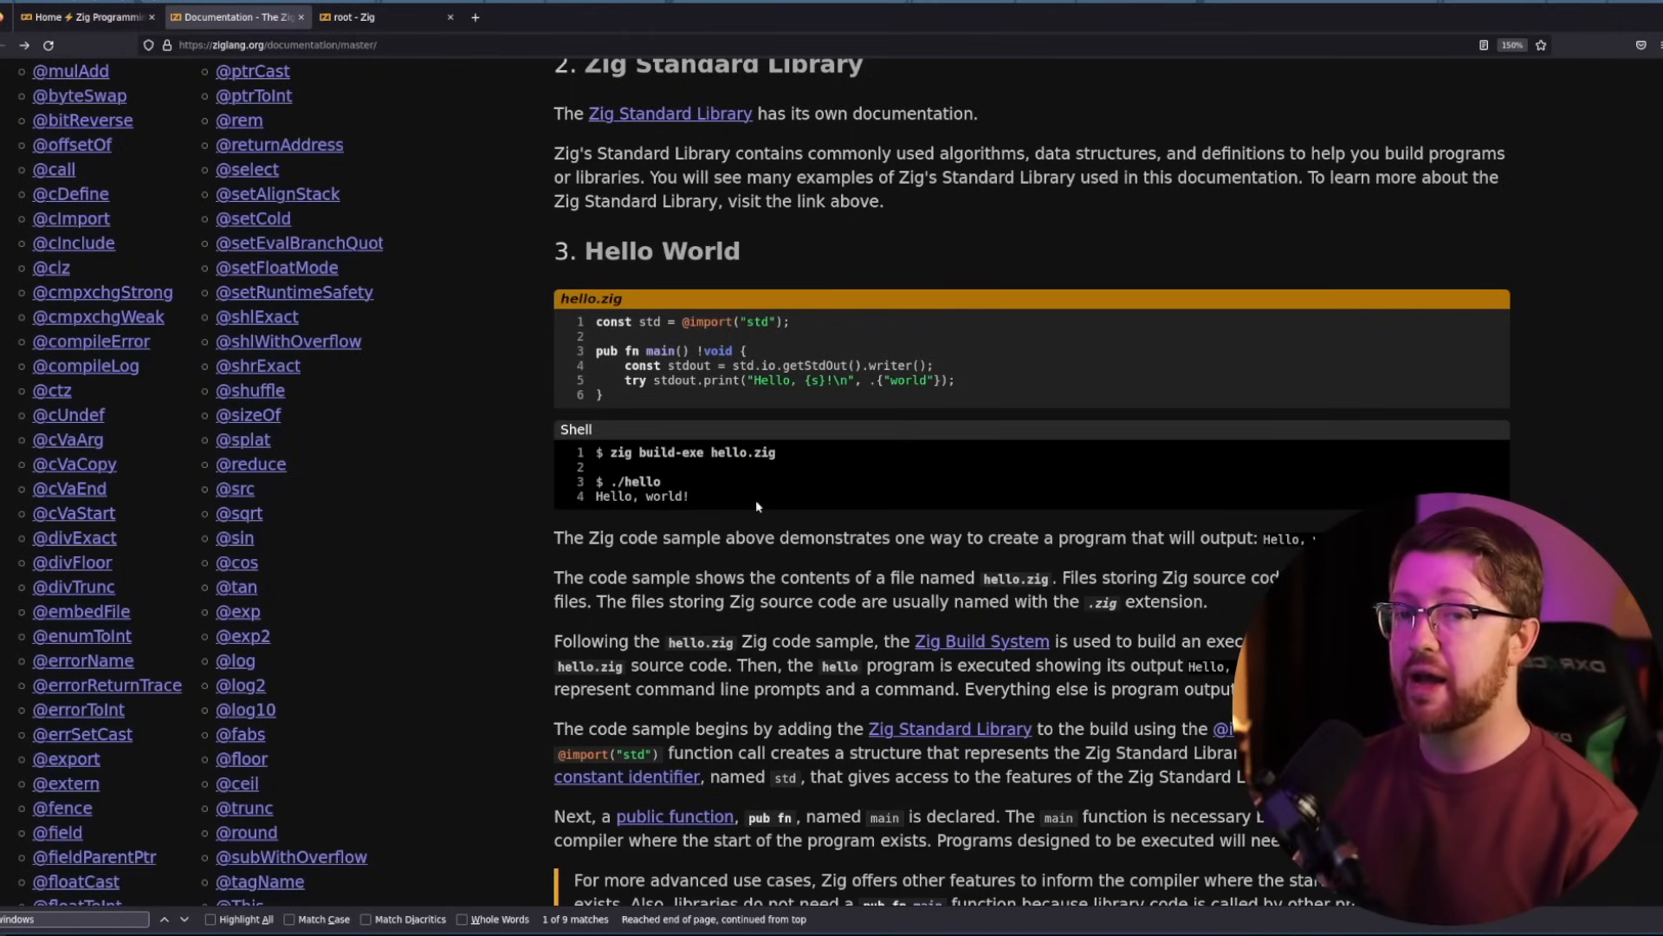
mouse_move(644, 594)
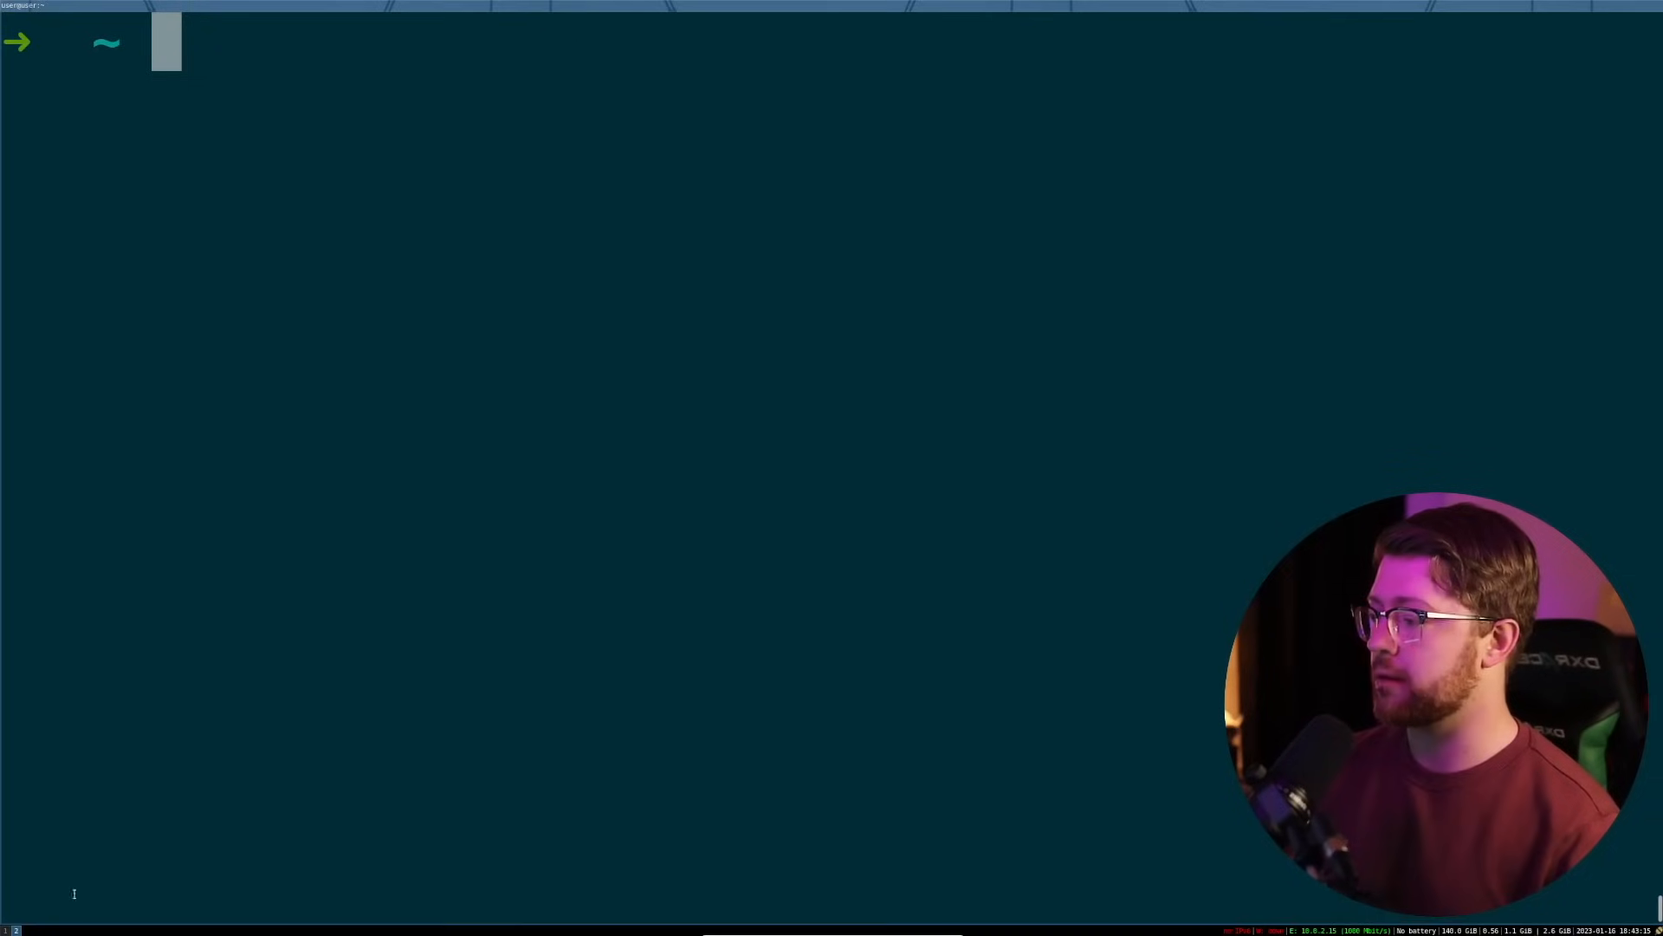
Step: Create a zig-video folder, move into it, and run zig to print its usage
type("mkdir")
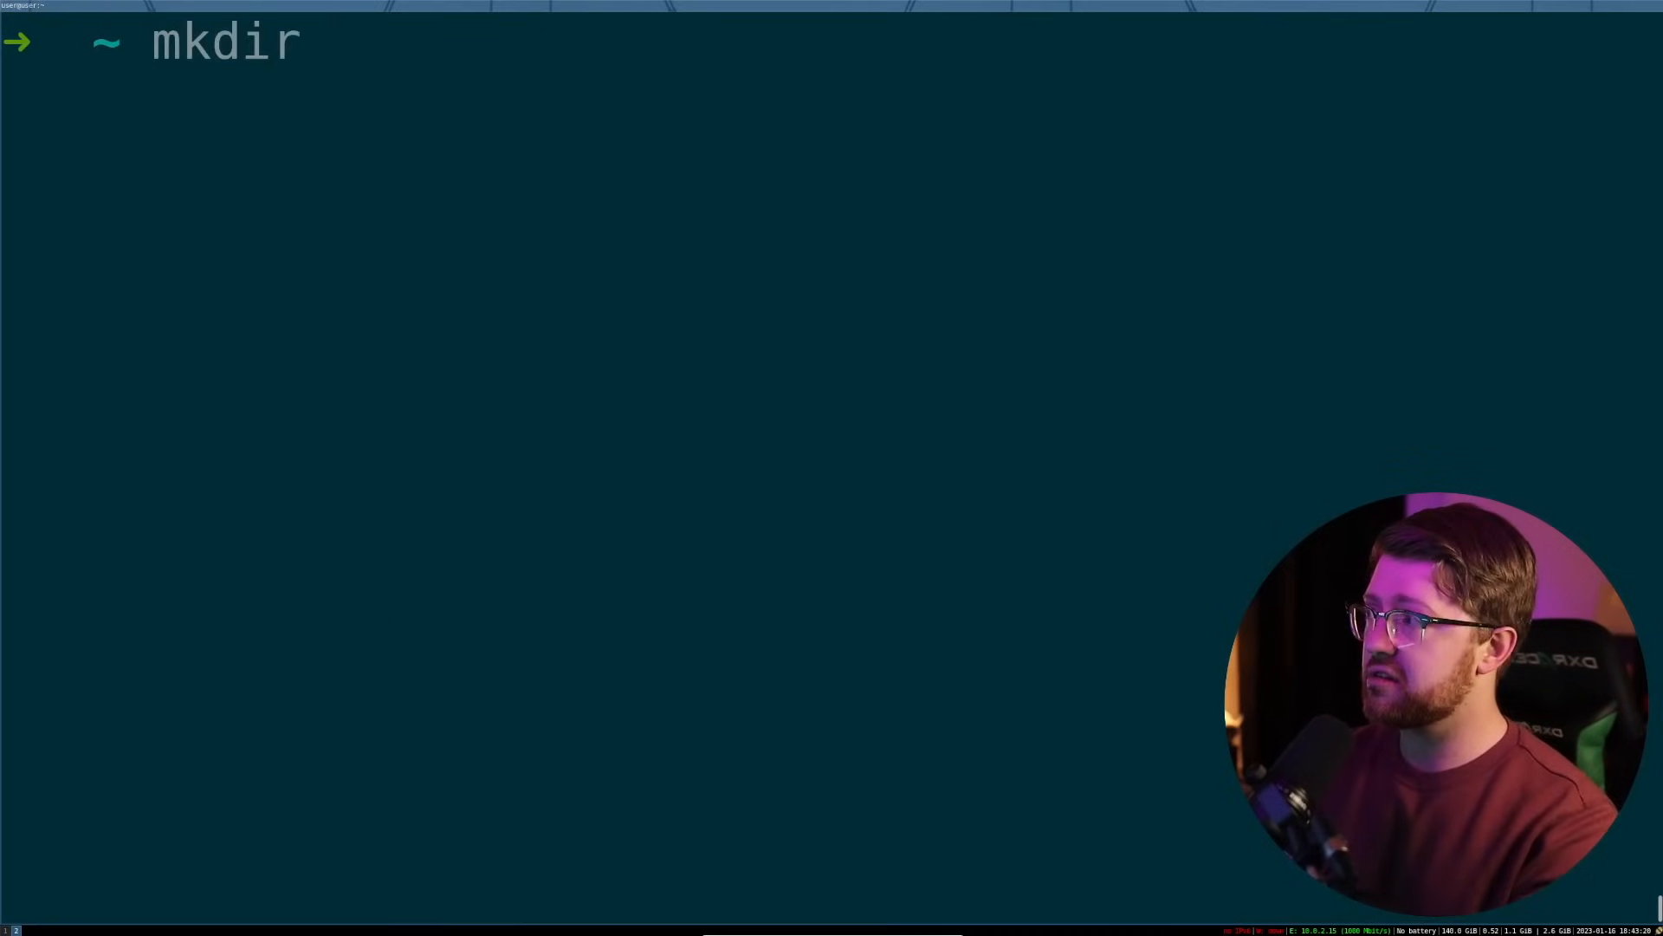
type("zig-v")
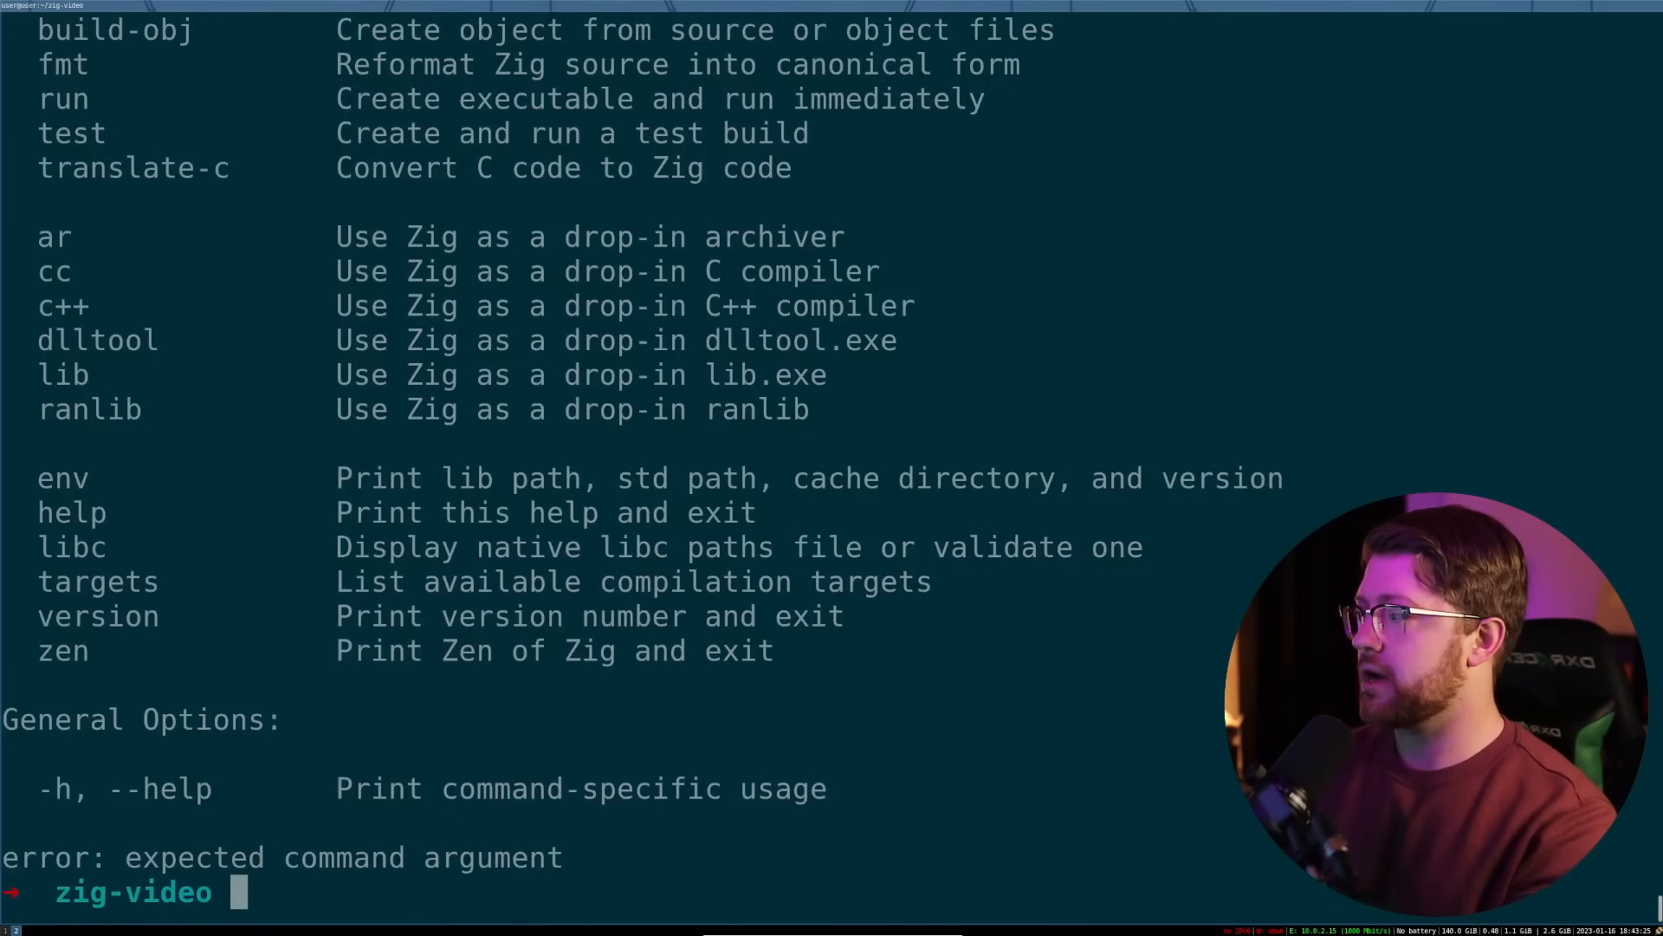
type("zig")
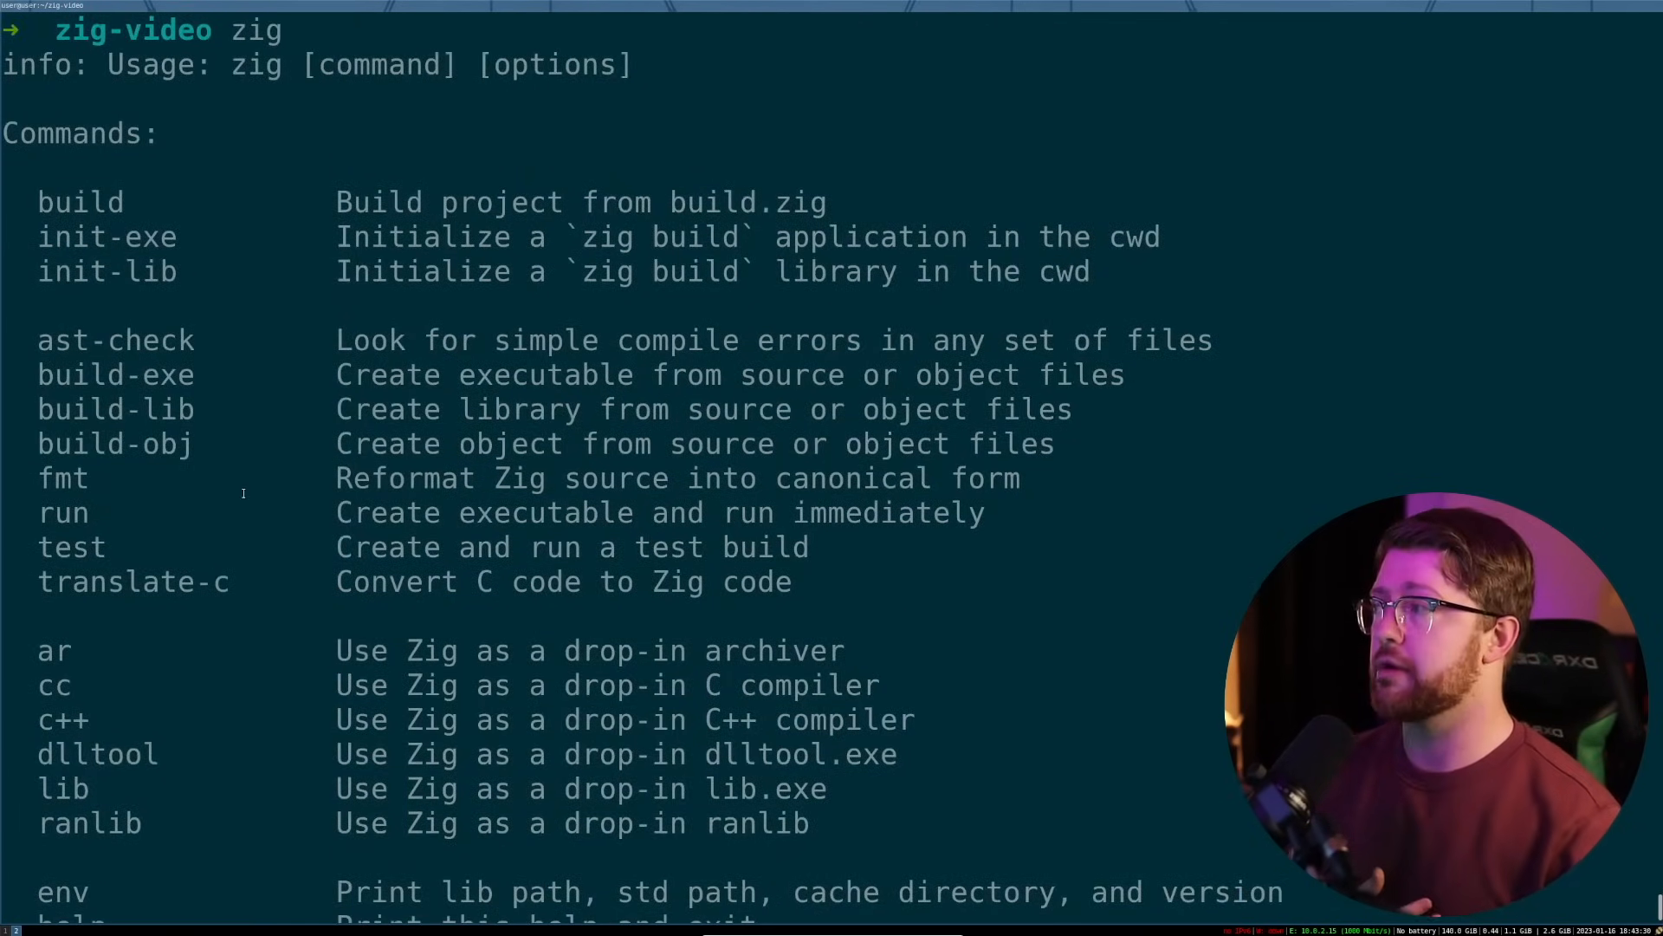
Step: Highlight and scroll through the zig command list, pointing out the test subcommand
double_click(105, 237)
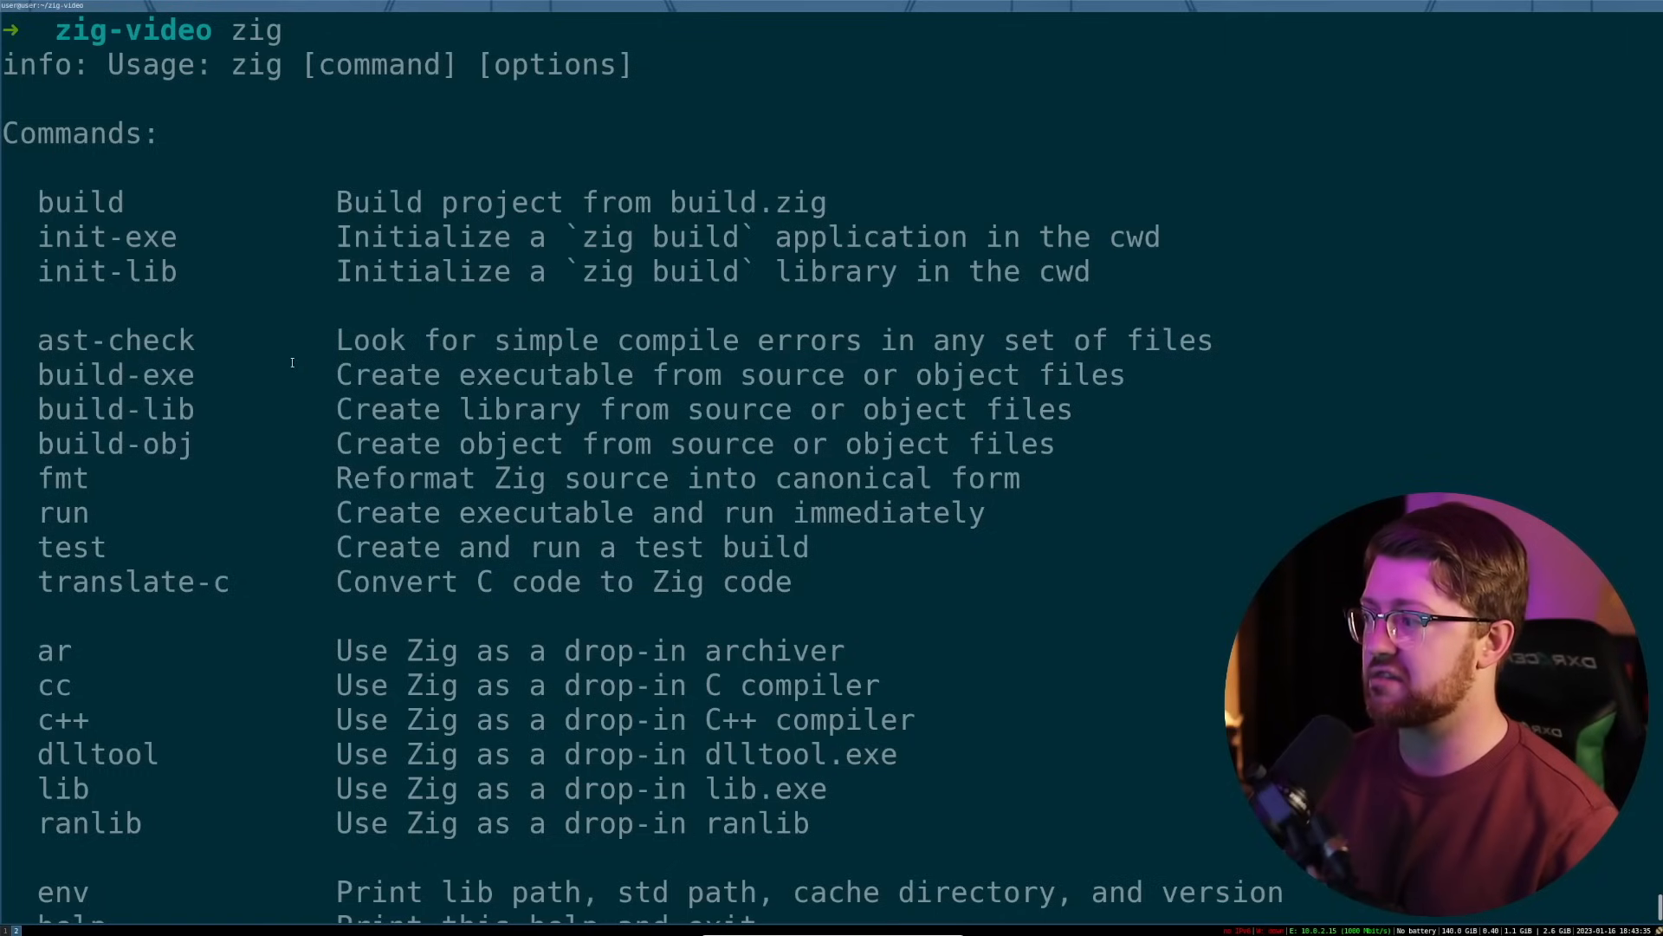
double_click(43, 547)
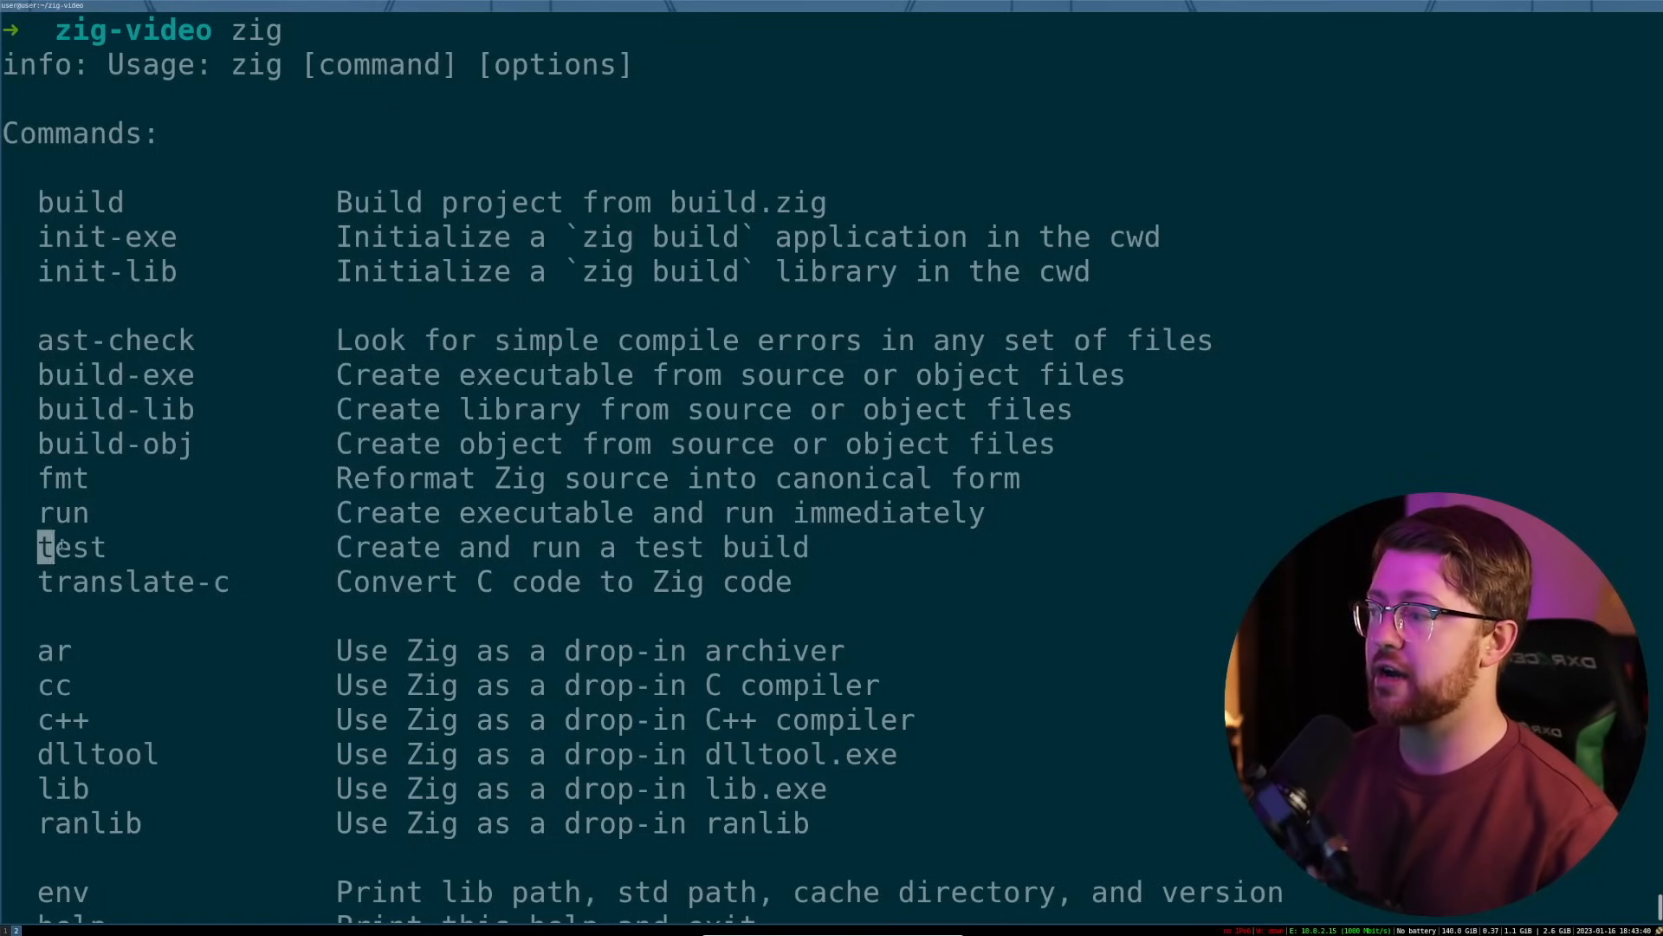
double_click(69, 547)
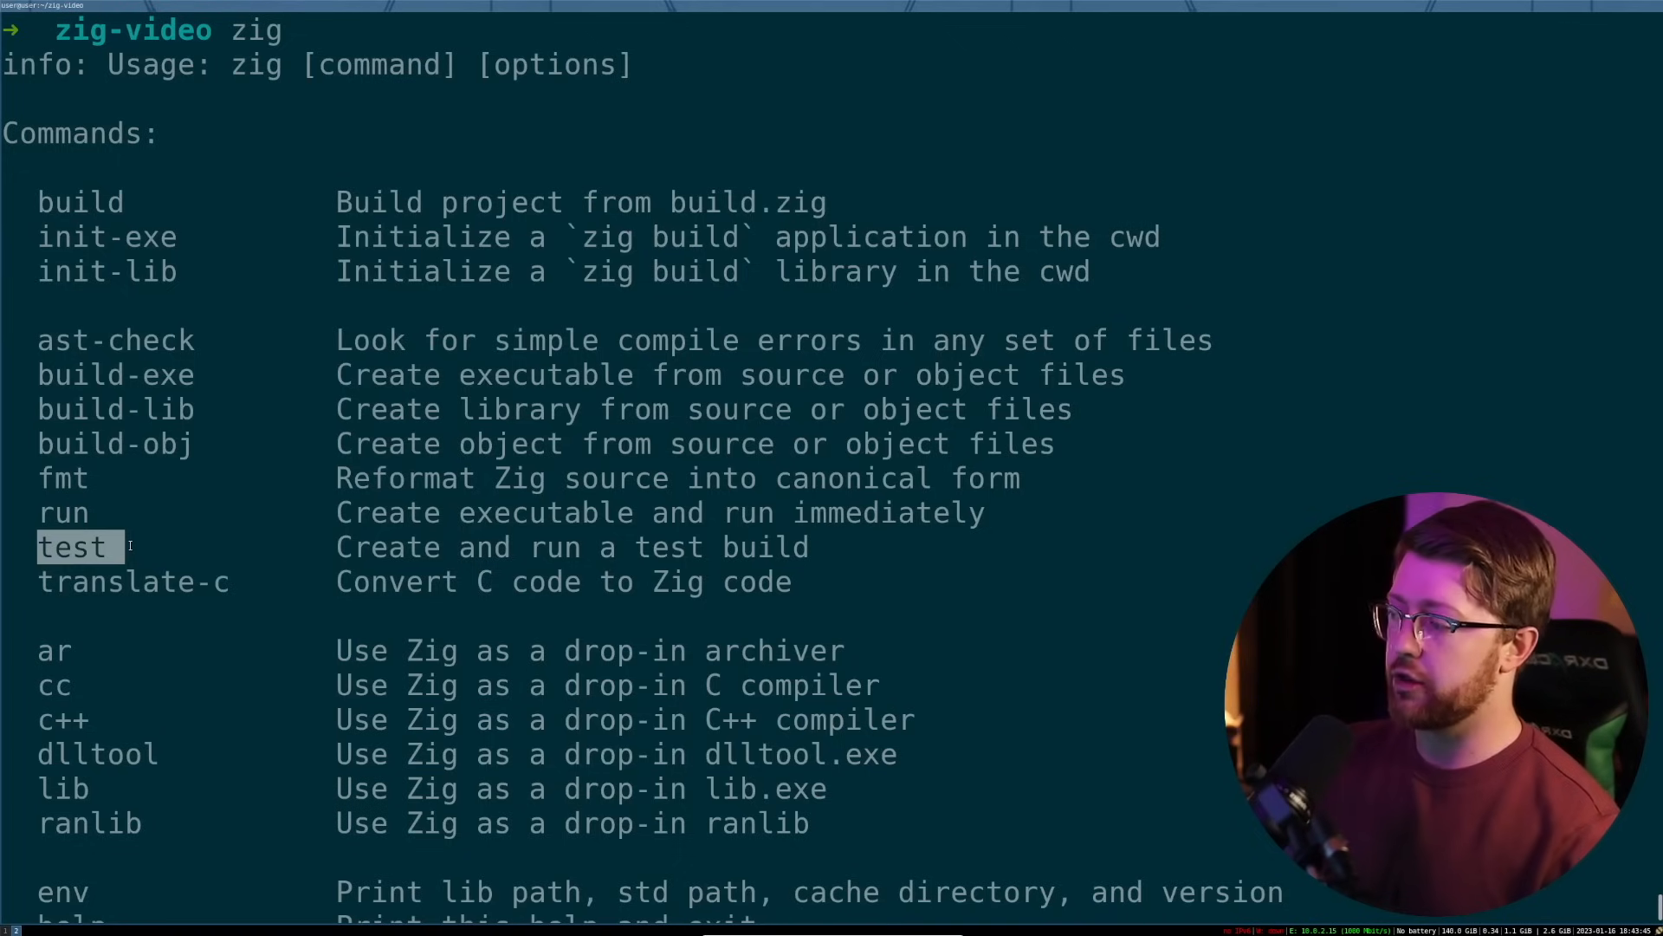
scroll("down", 3)
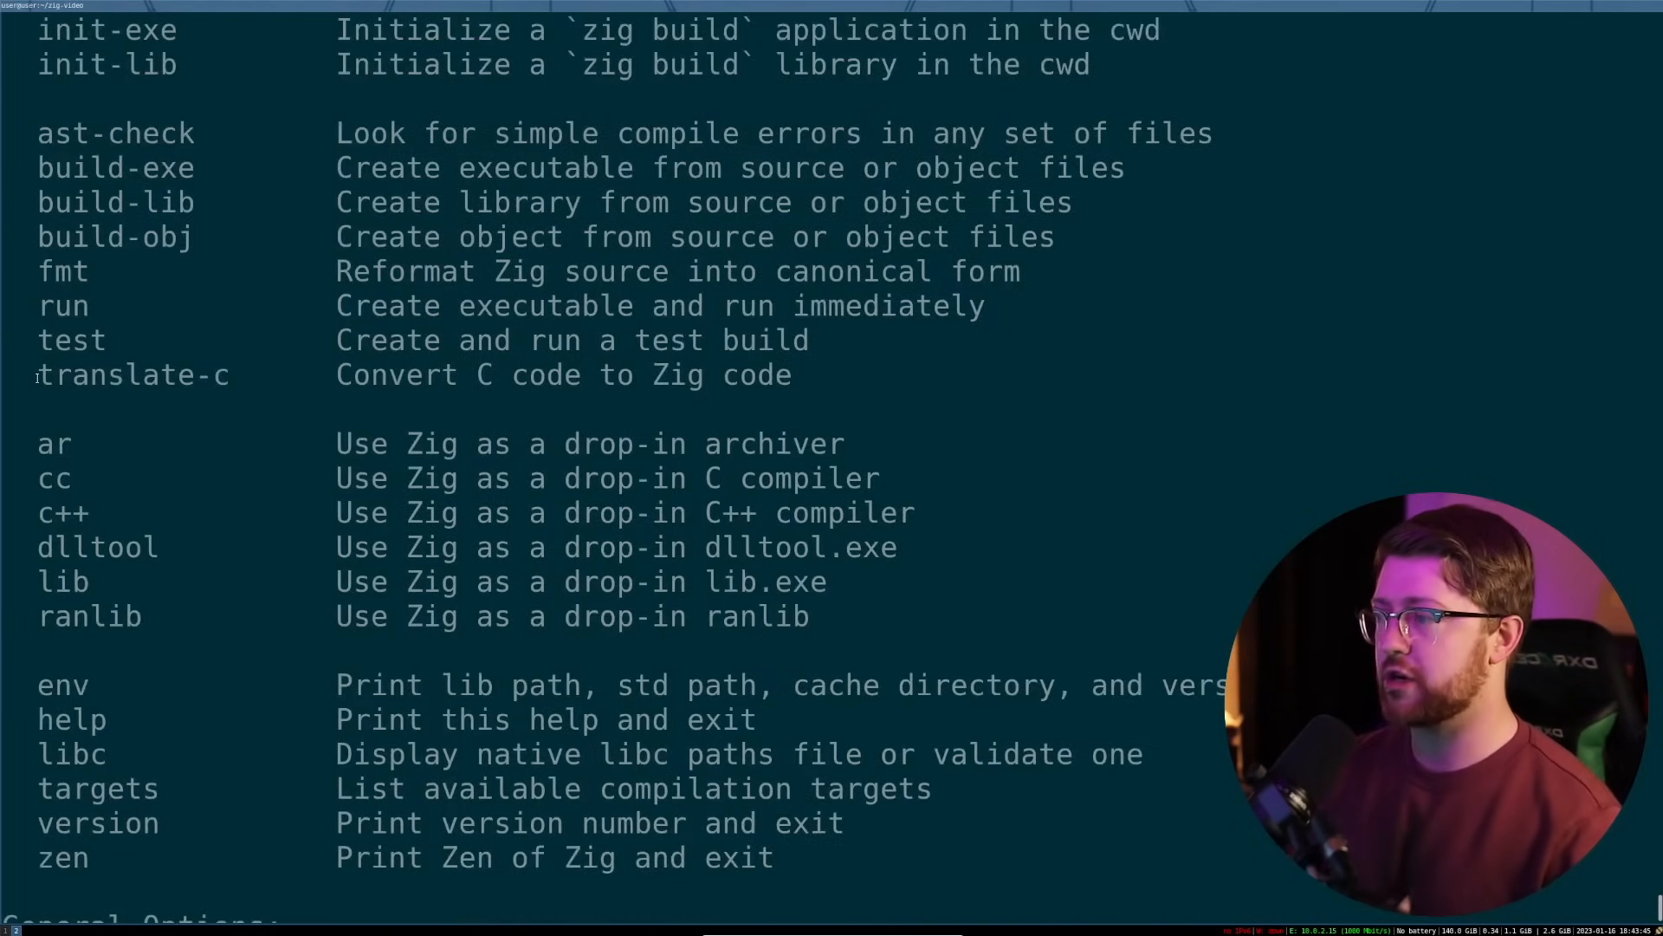
double_click(131, 373)
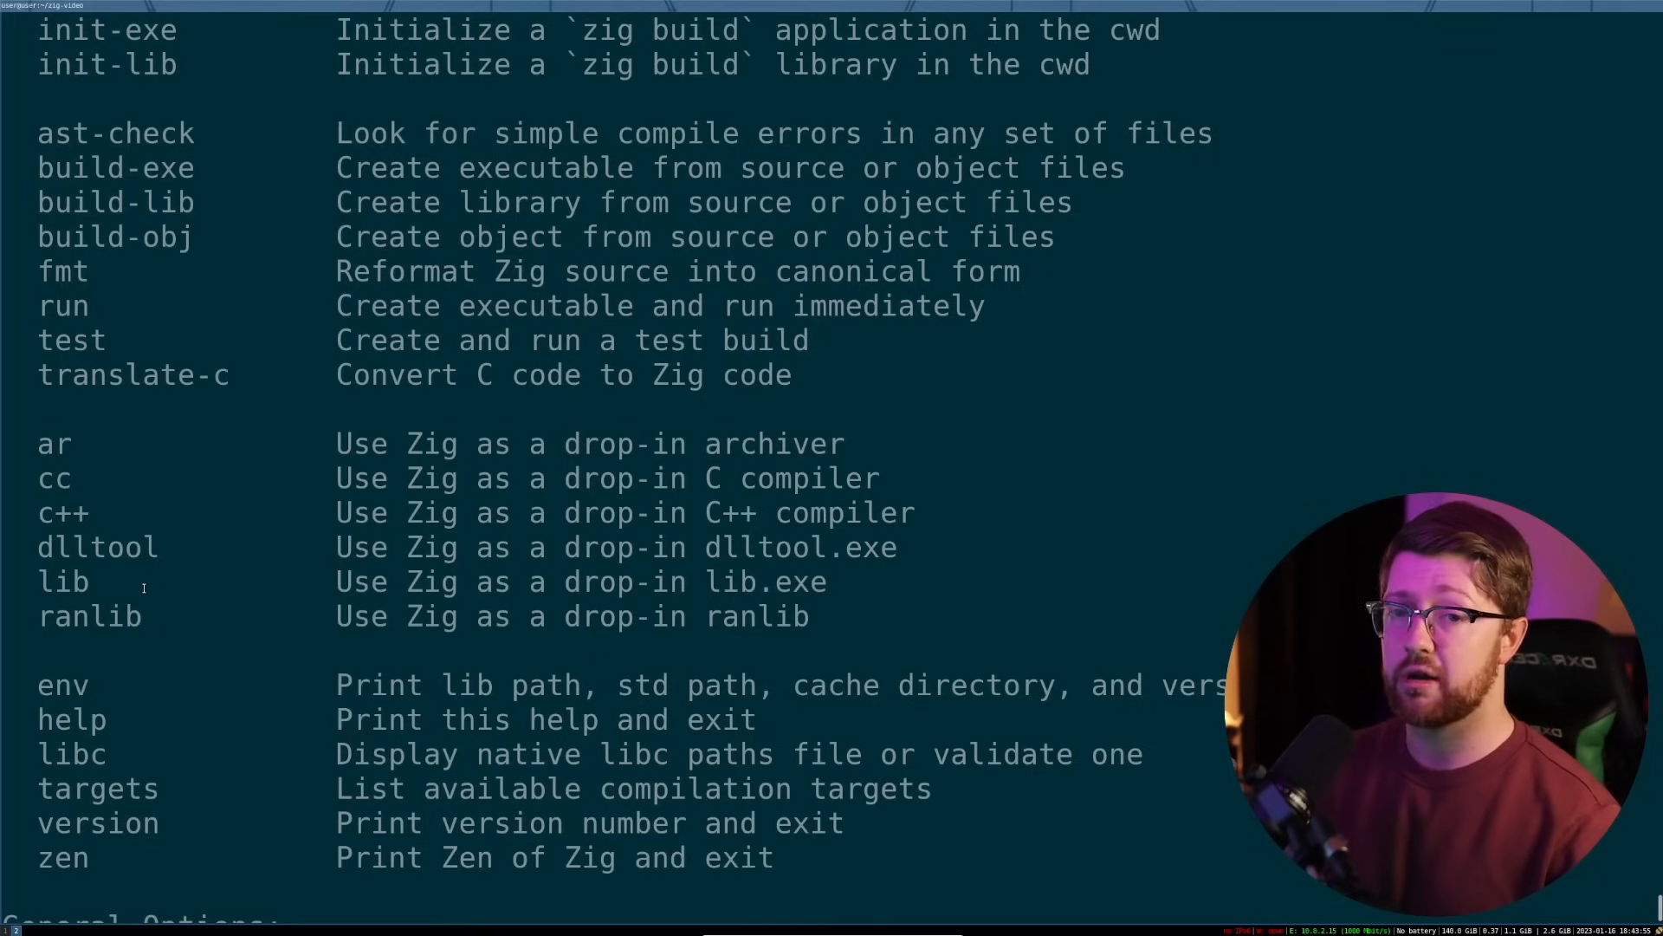
Step: Scaffold the project with zig init-exe, view main.zig, and run zig build run
type("z")
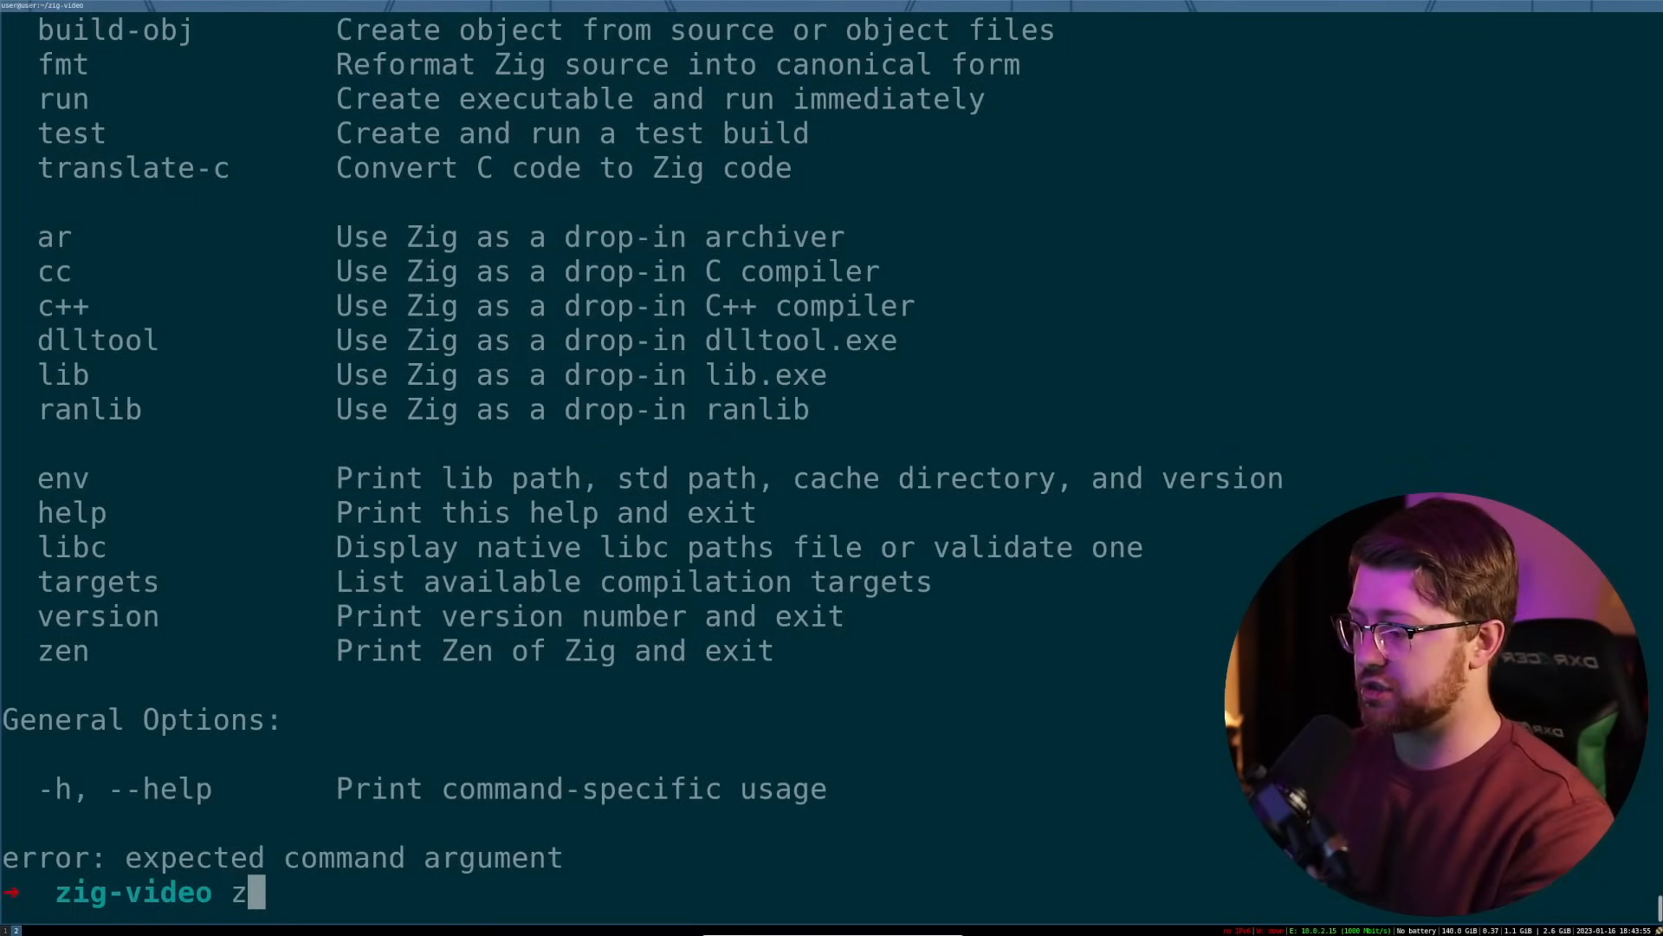
type("ig init-exe")
type("ls")
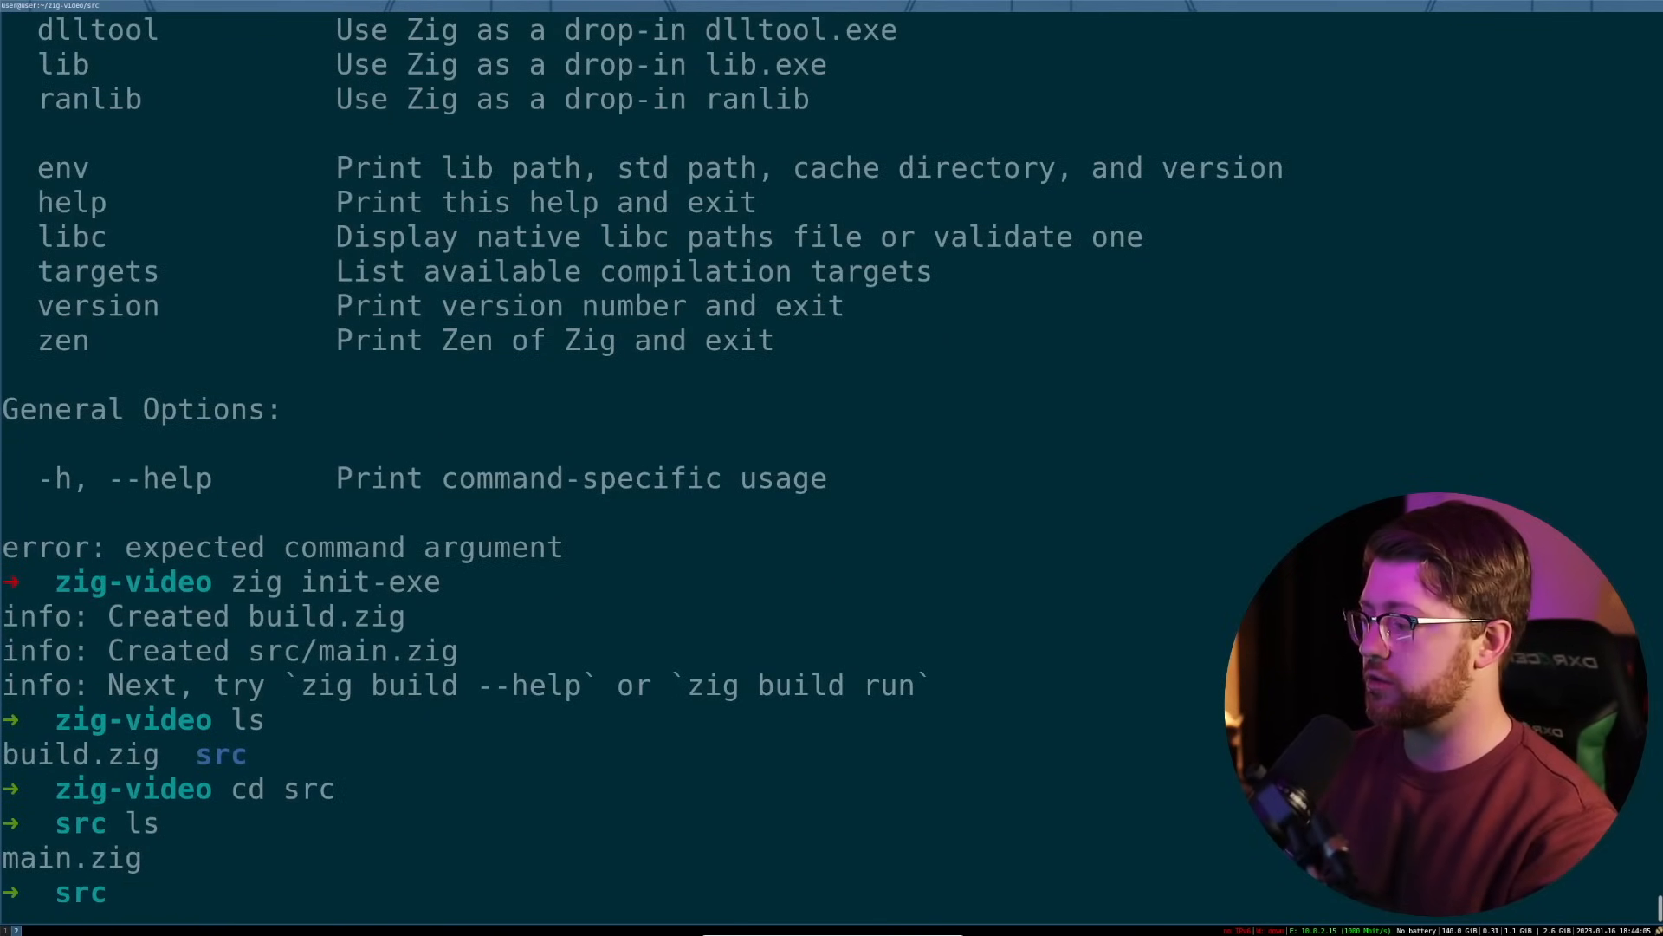
type("cat main.zig")
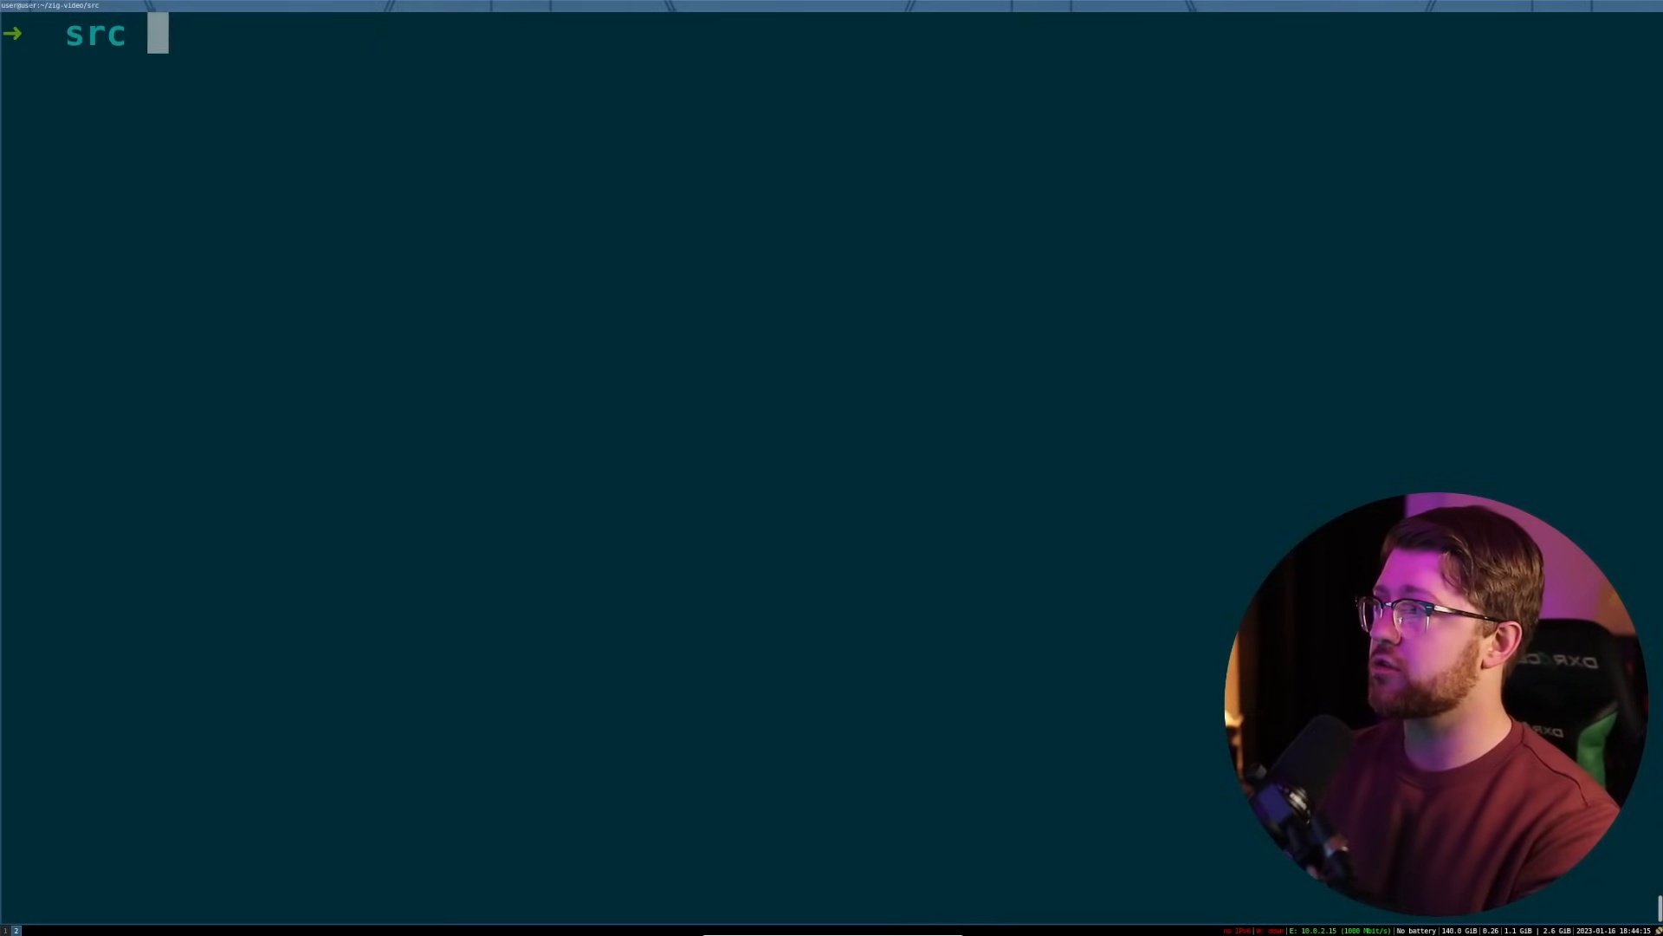
type("zig build run")
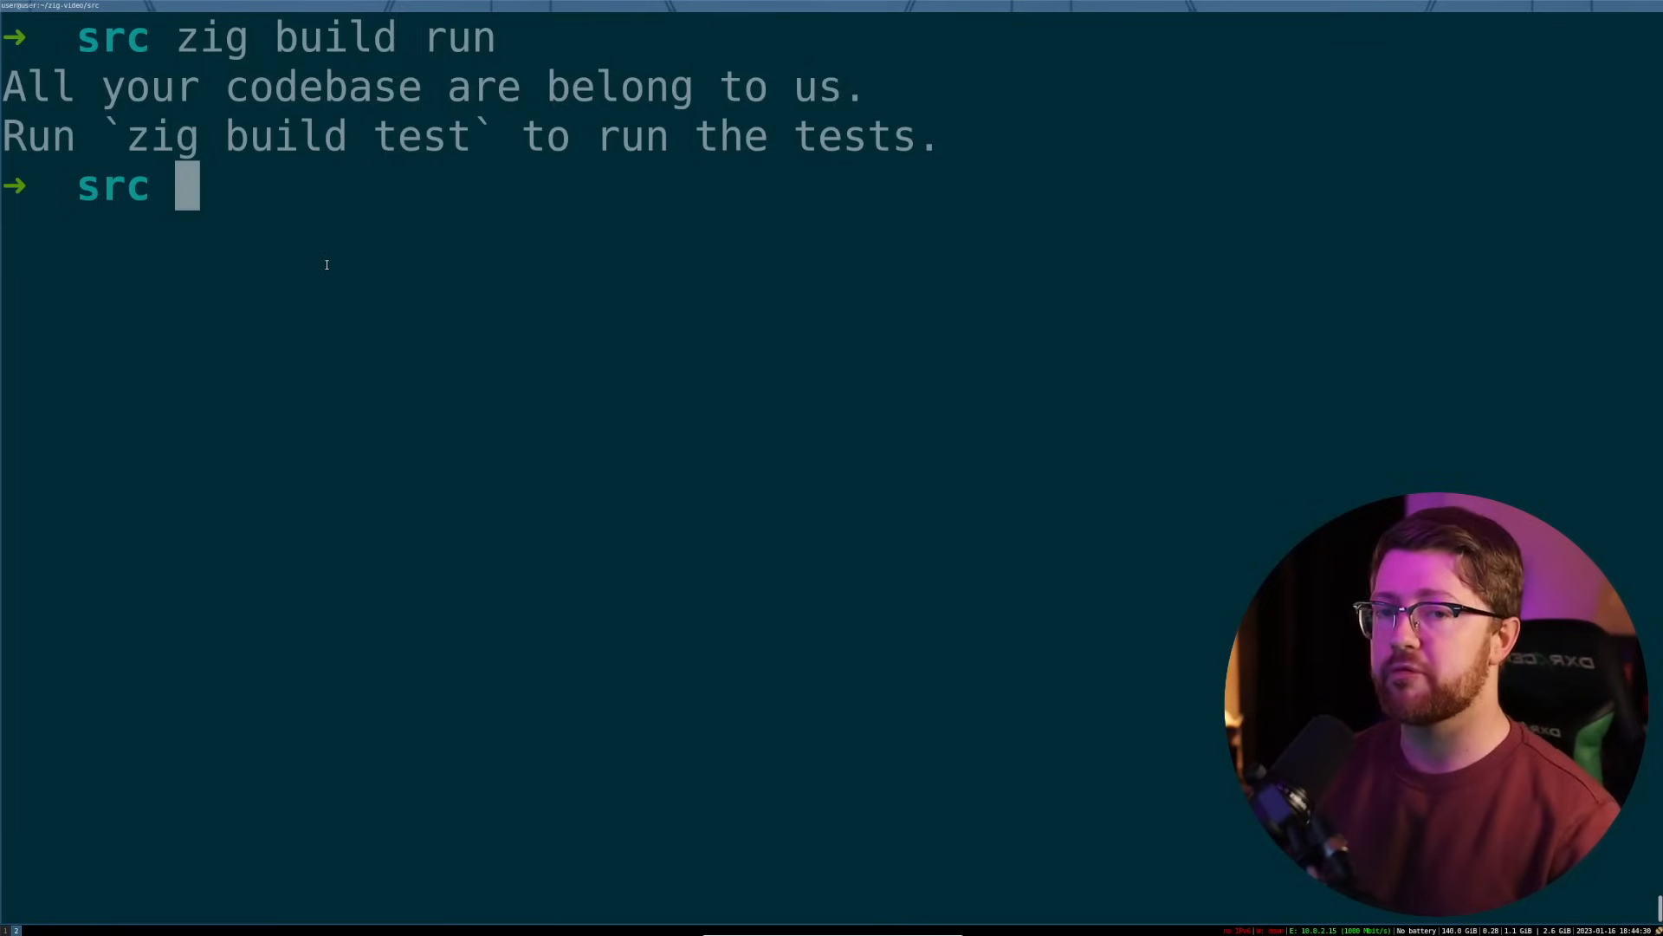
Step: Print main.zig with cat and run the project's tests with zig build test
type("cat")
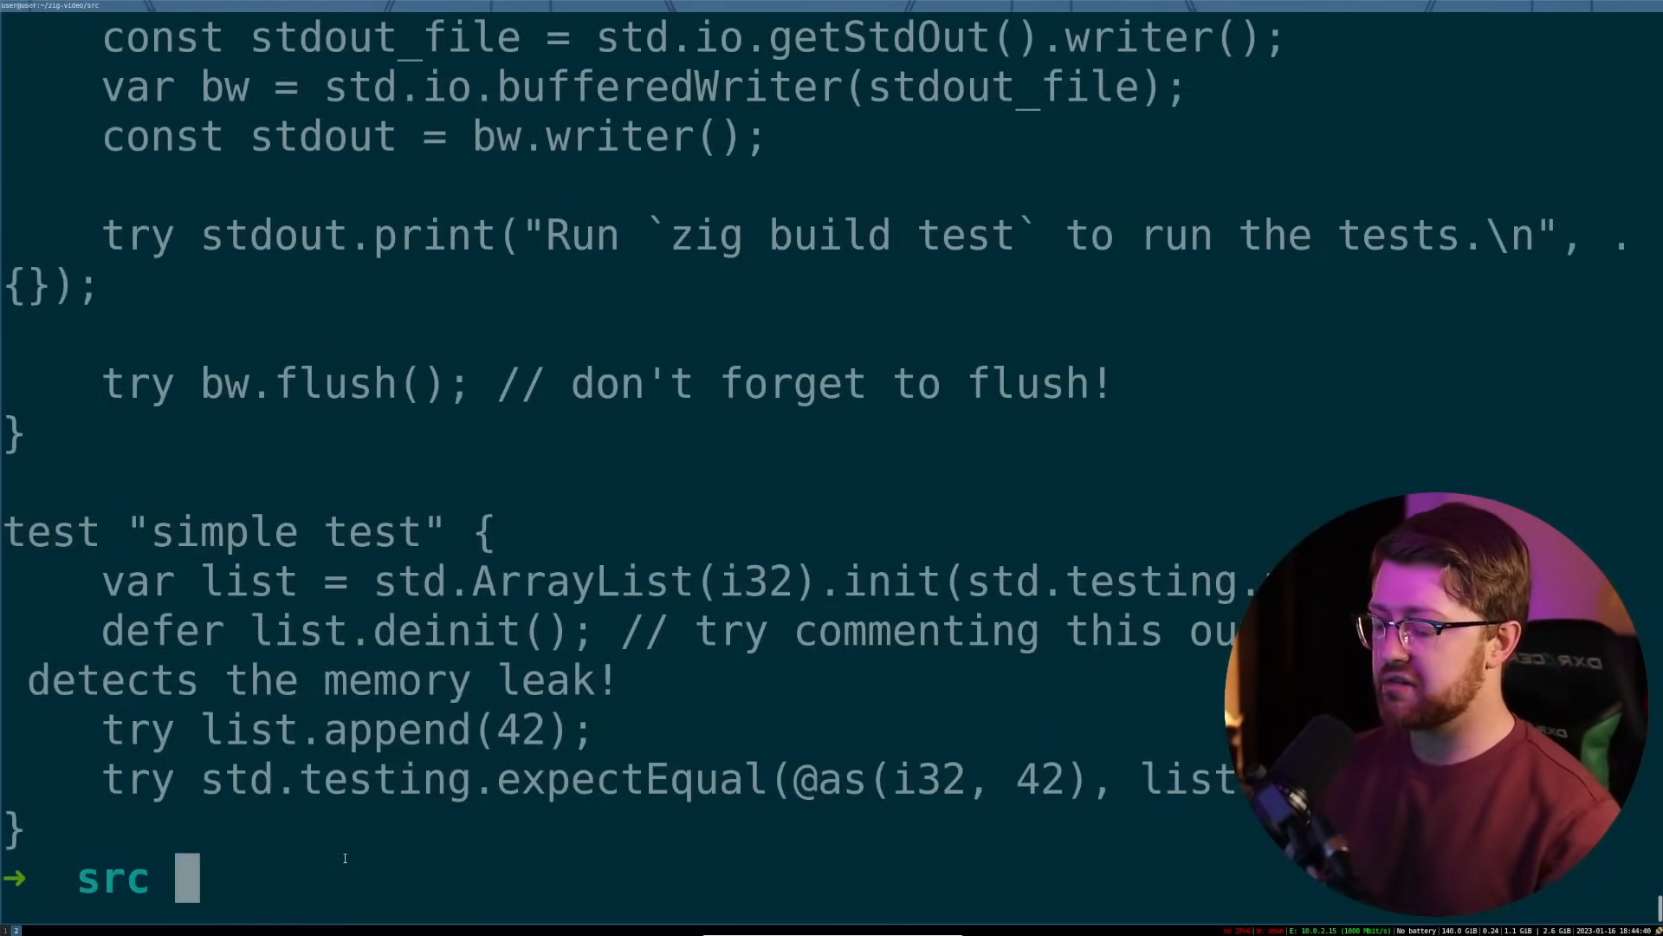
type("zig build")
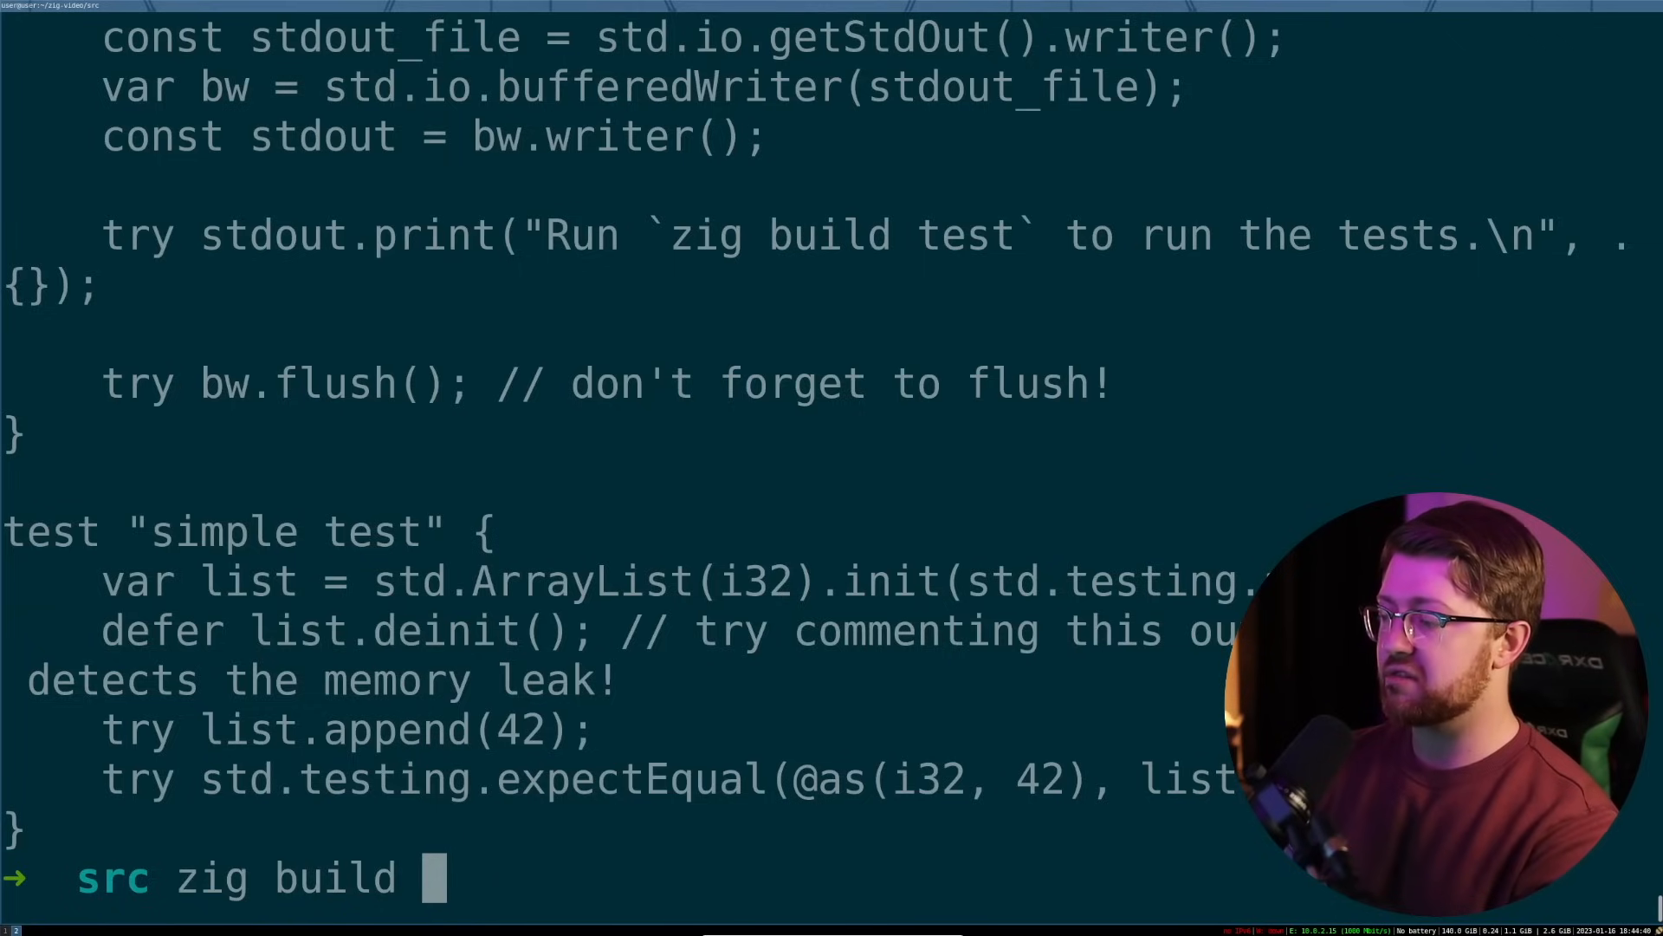
type("test")
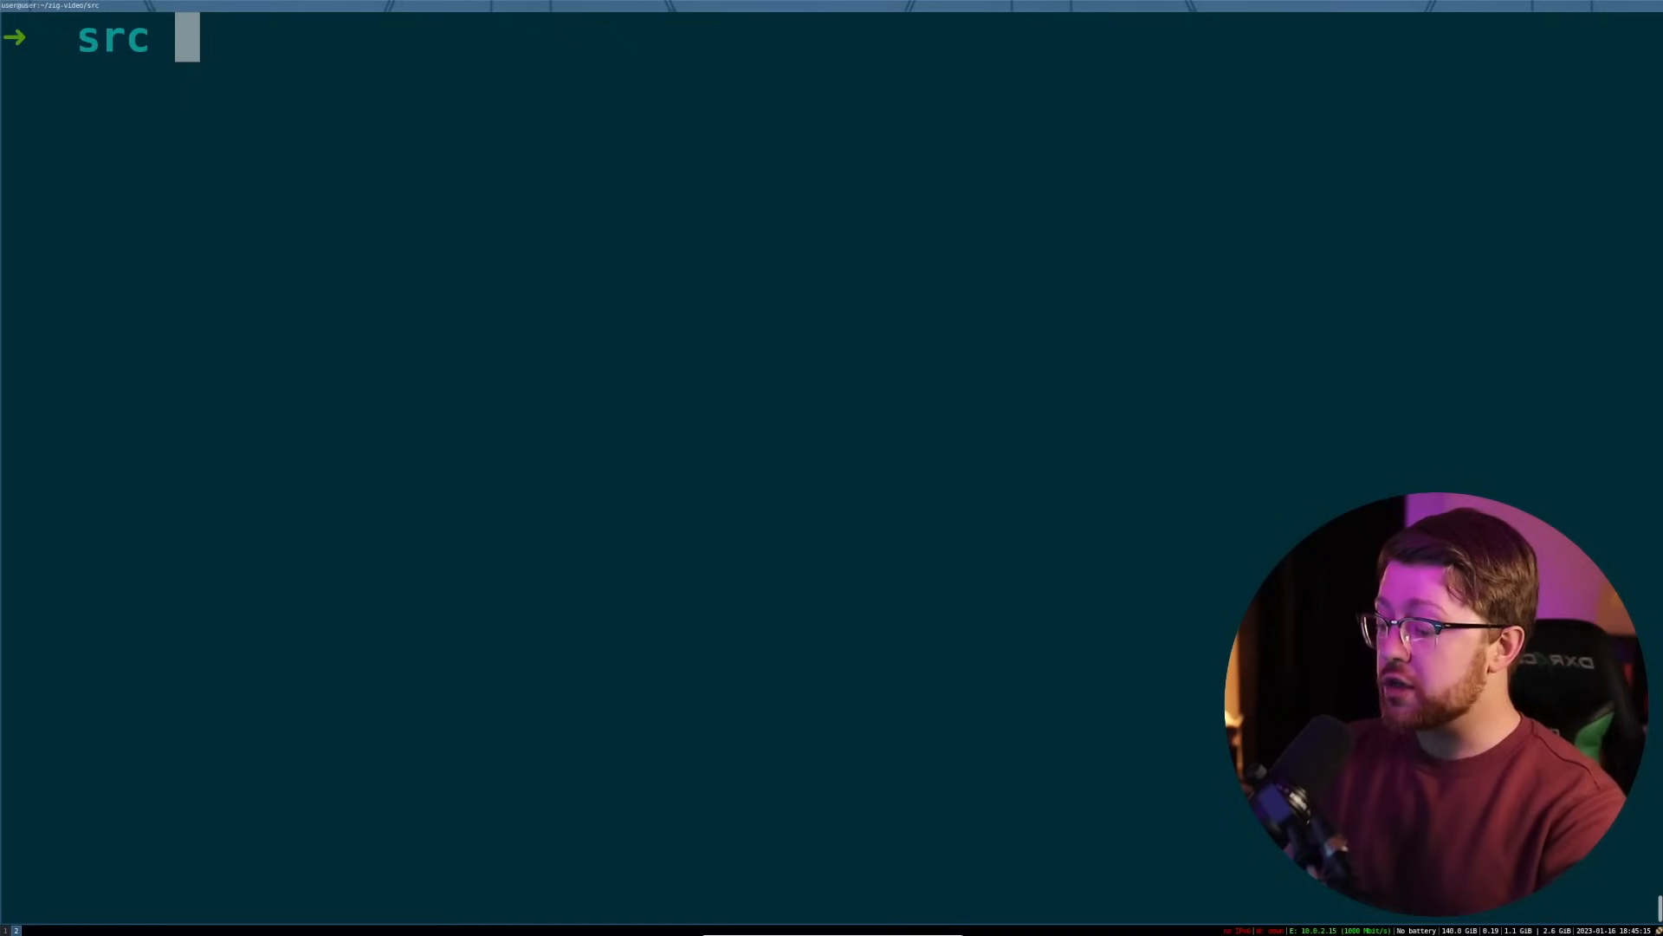
Step: Cross-compile with zig build -Dtarget=x86_64-windows and change into zig-client-server
type("zig build")
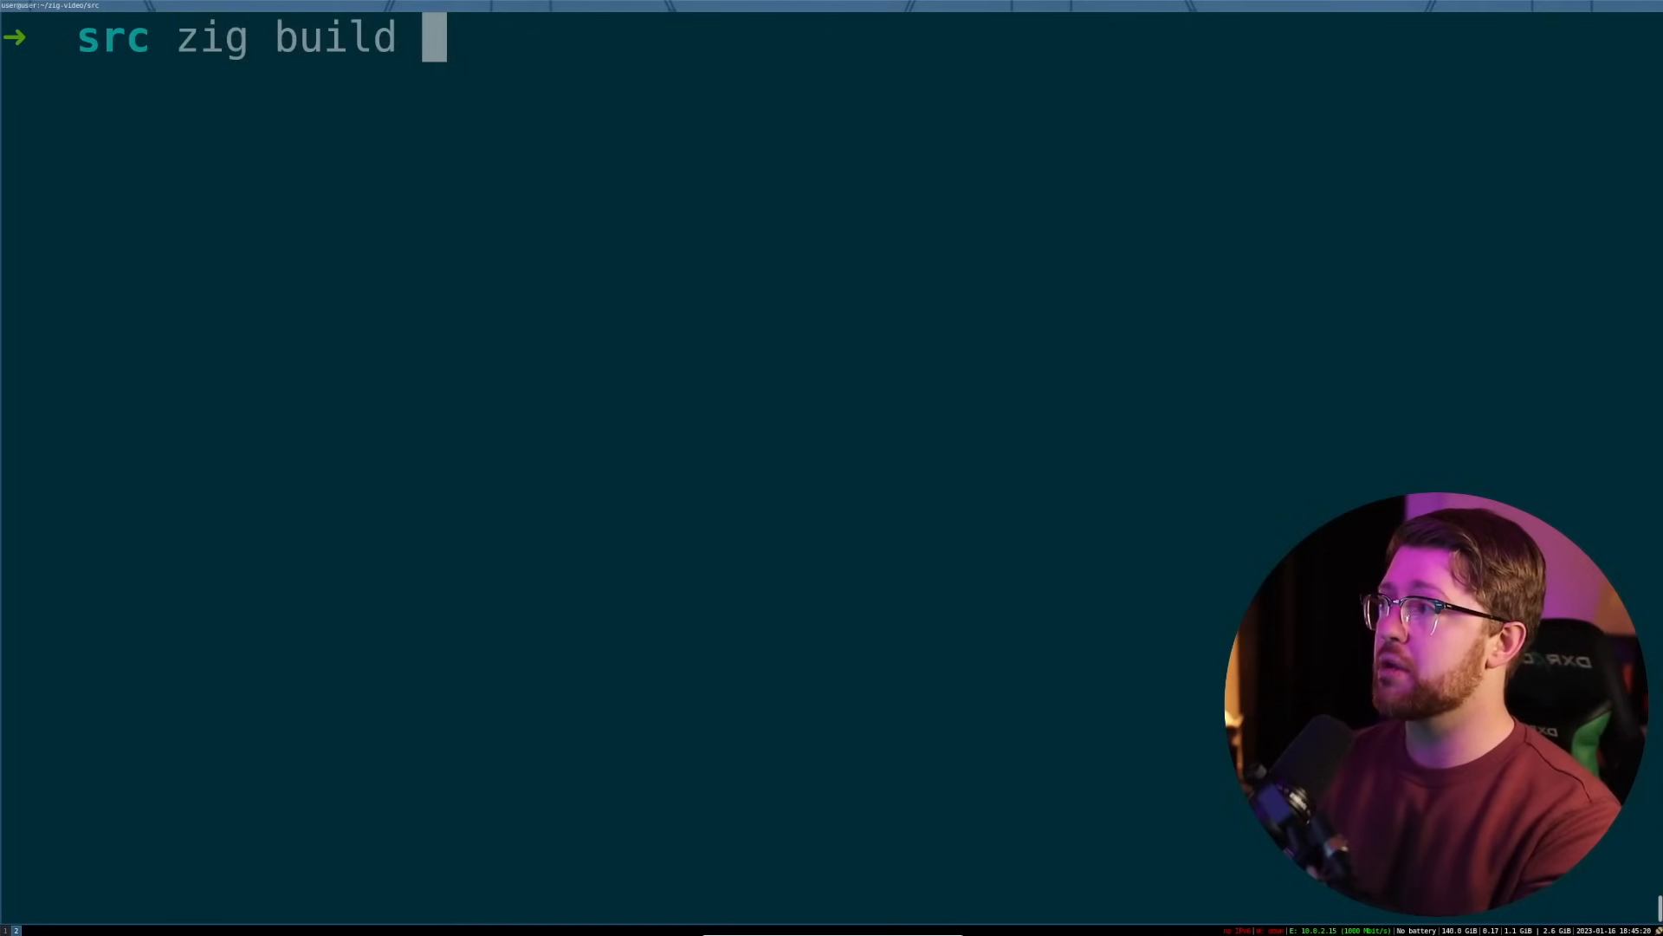
type("-Dtarget=x86_64-windows")
type("ls")
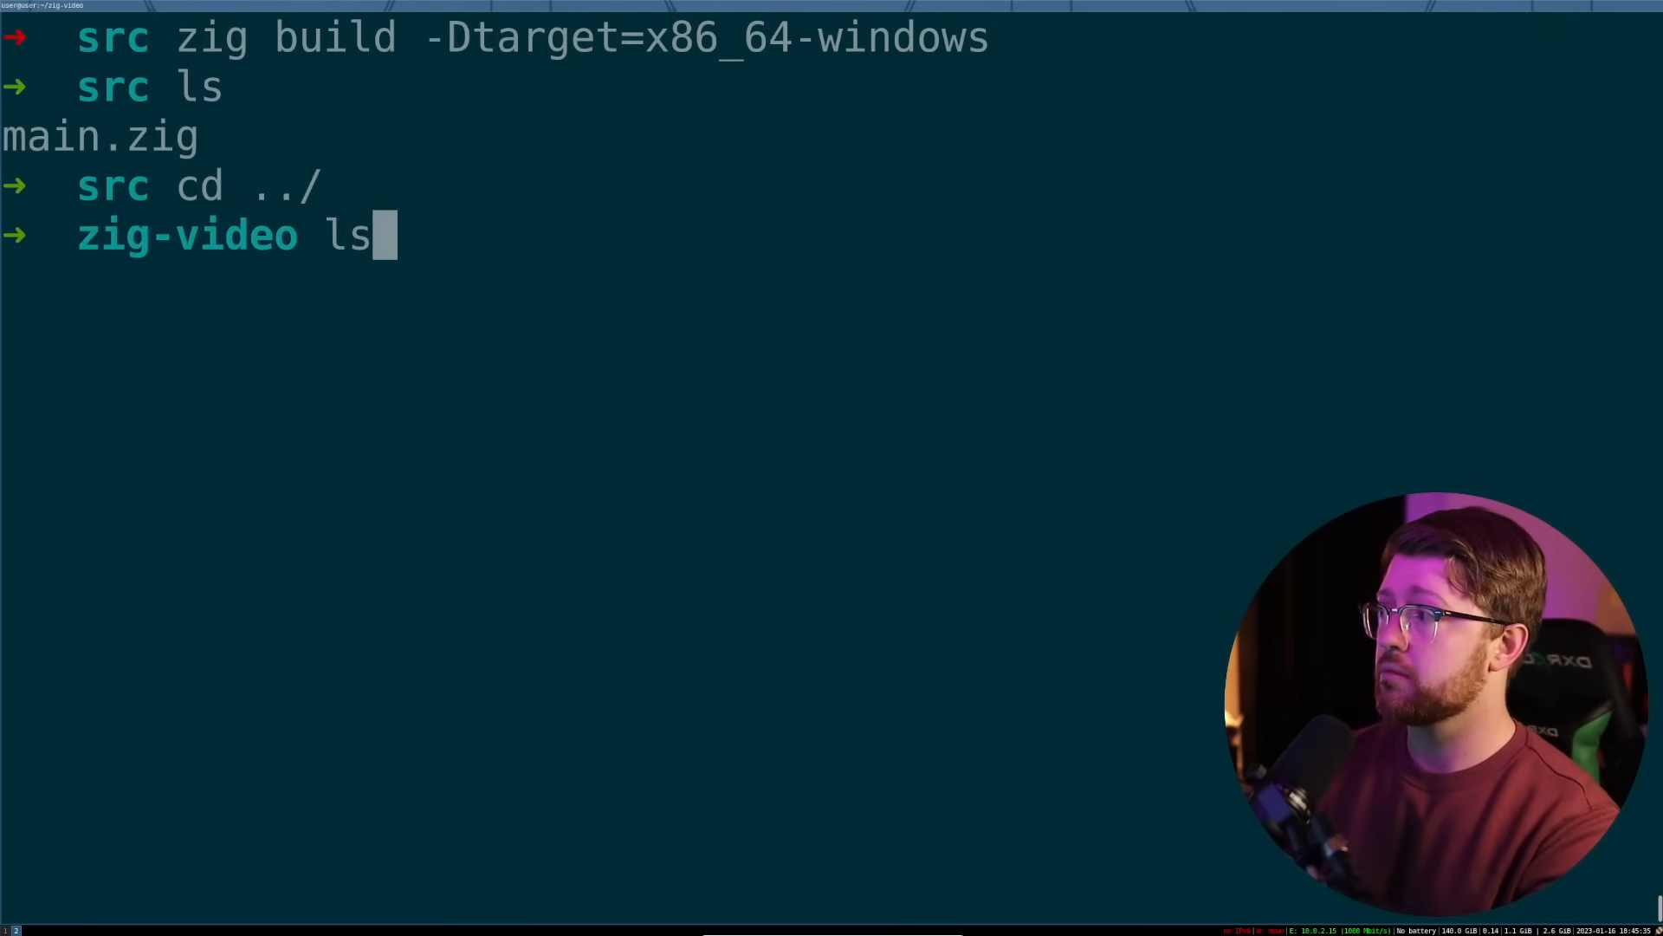
type("cd zig--")
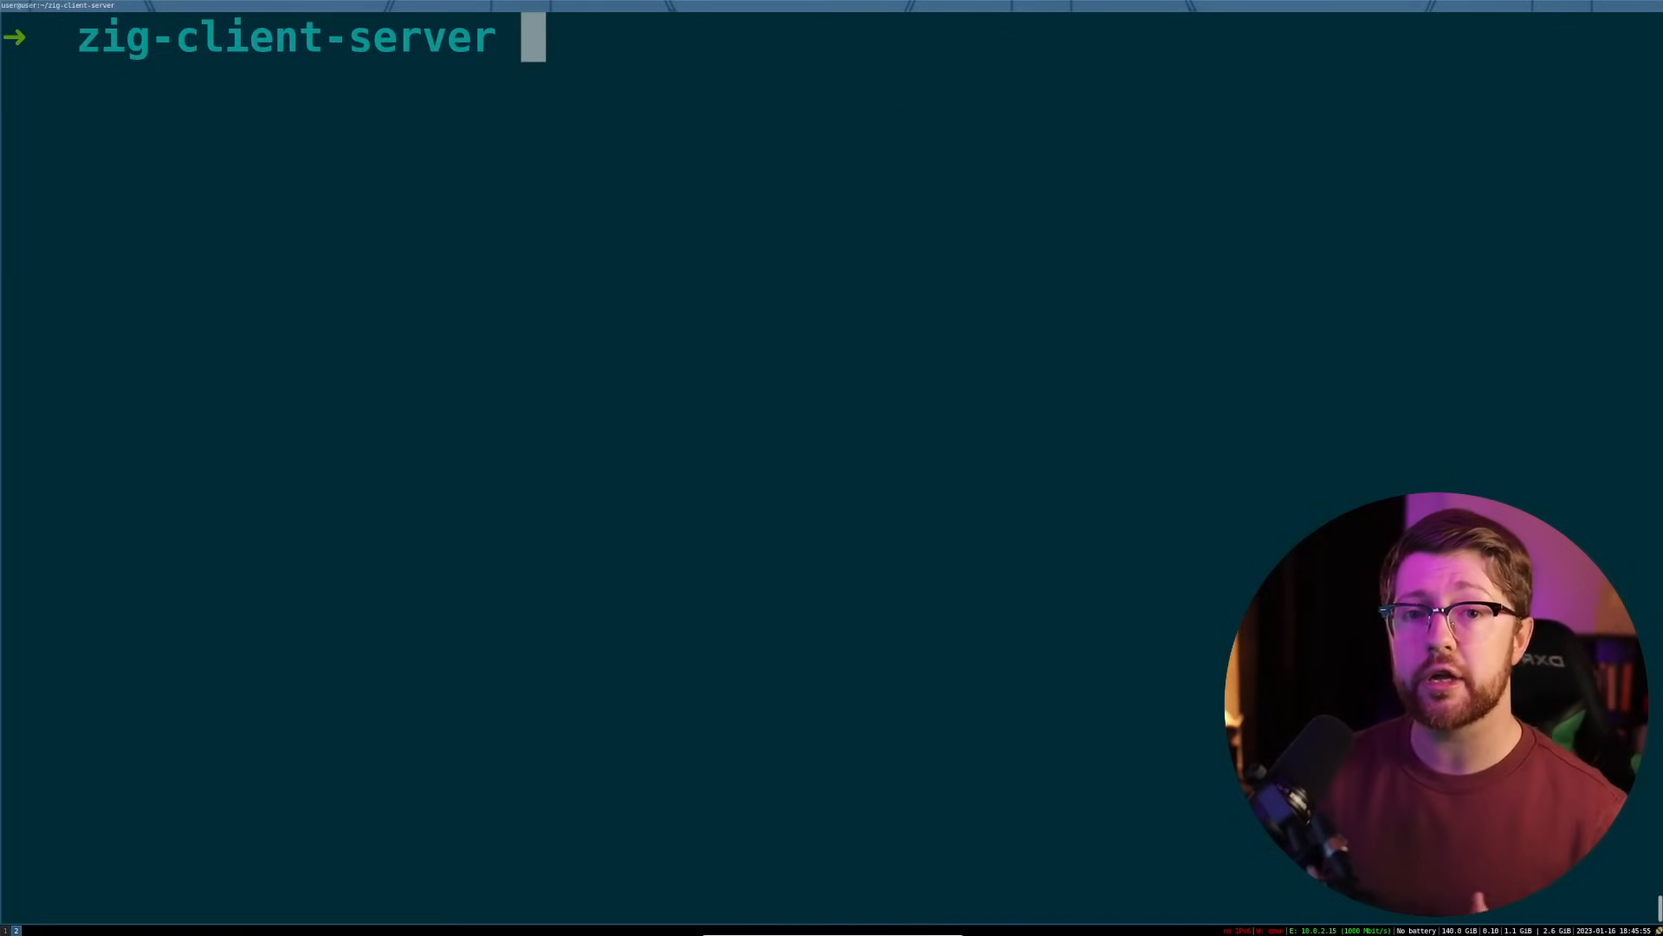
Step: List the zig-client-server project's files with ls
type("ls")
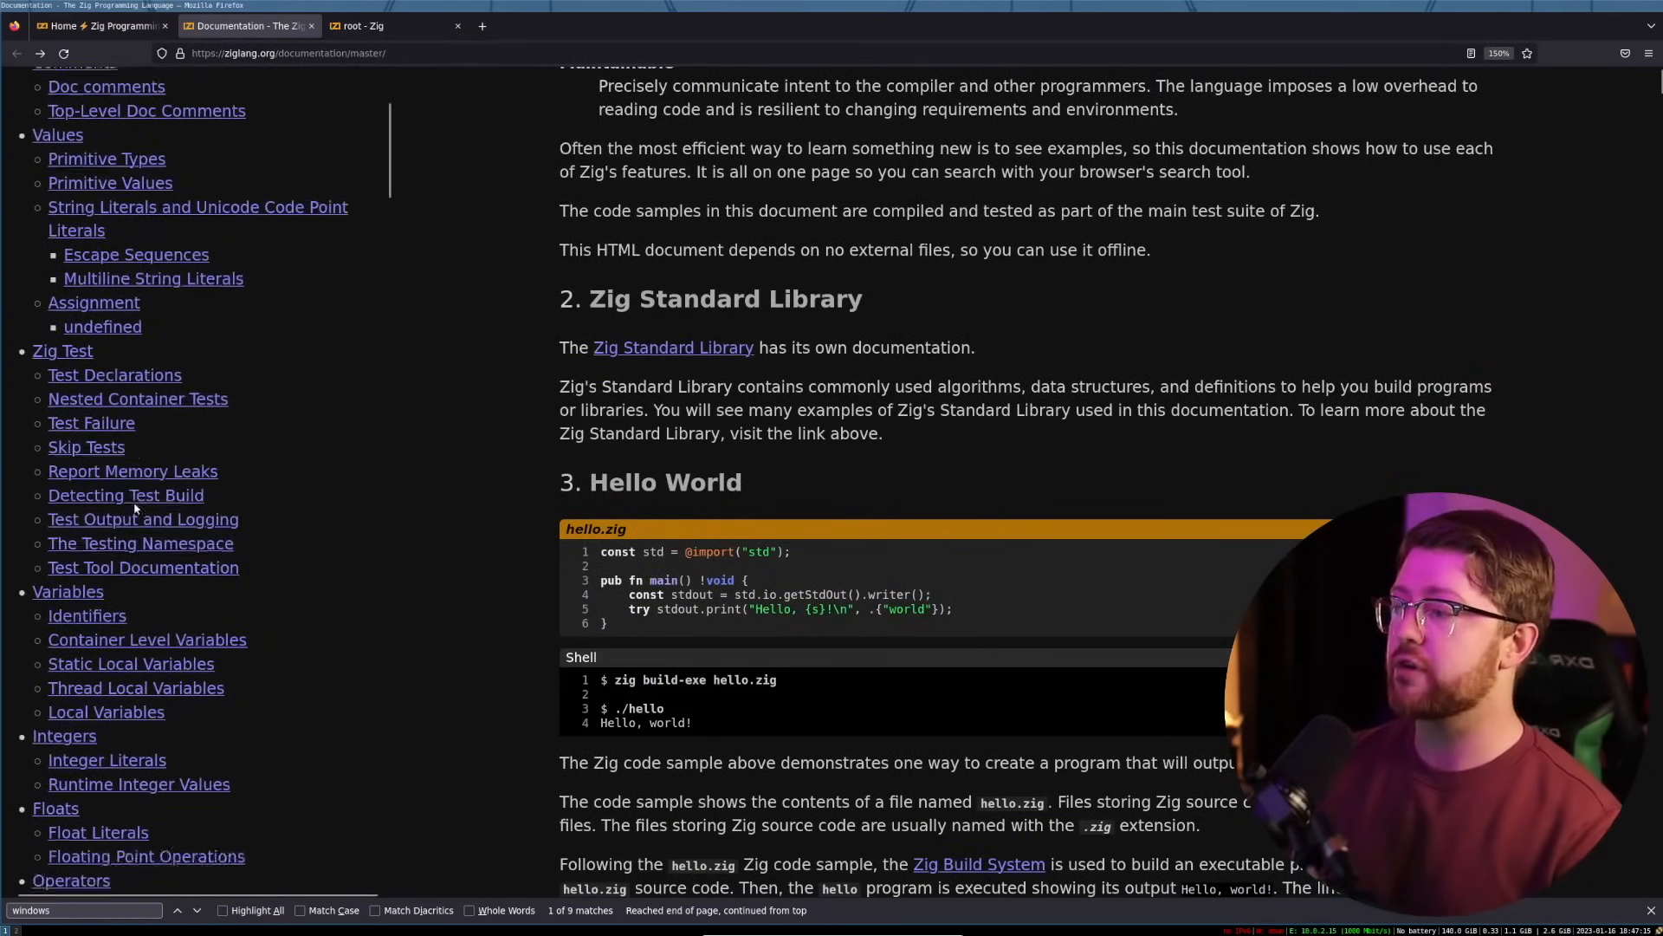
Step: Open Test Declarations, browse the PackedIntSlice std reference, then return to the language docs
scroll("down", 3)
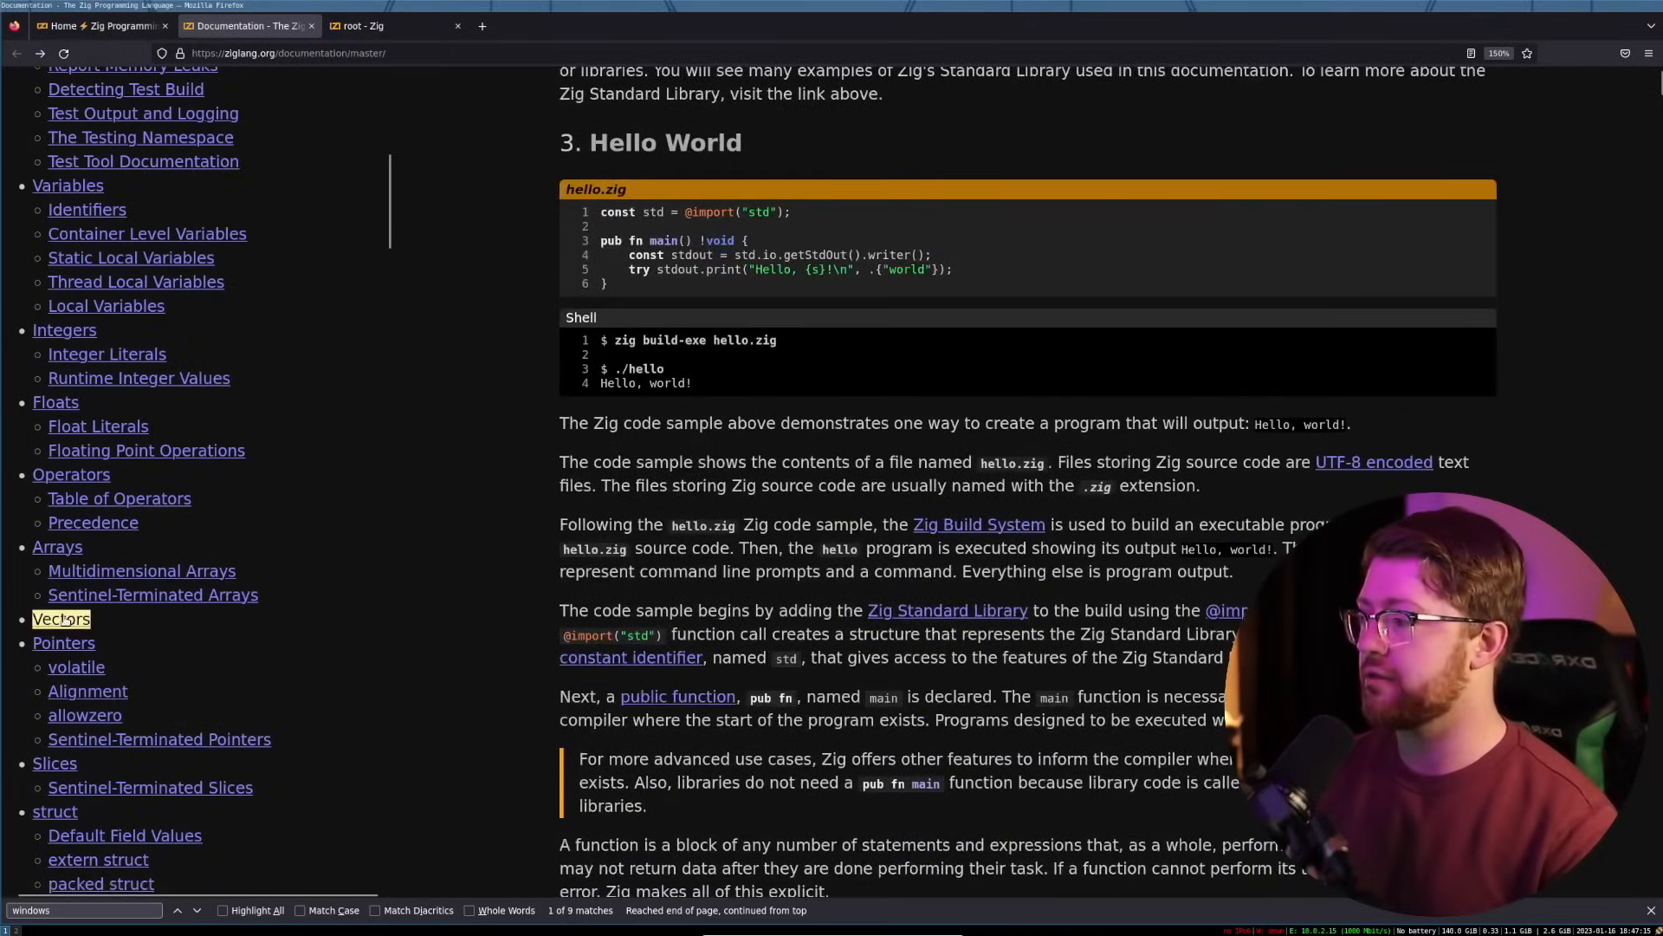
left_click(63, 642)
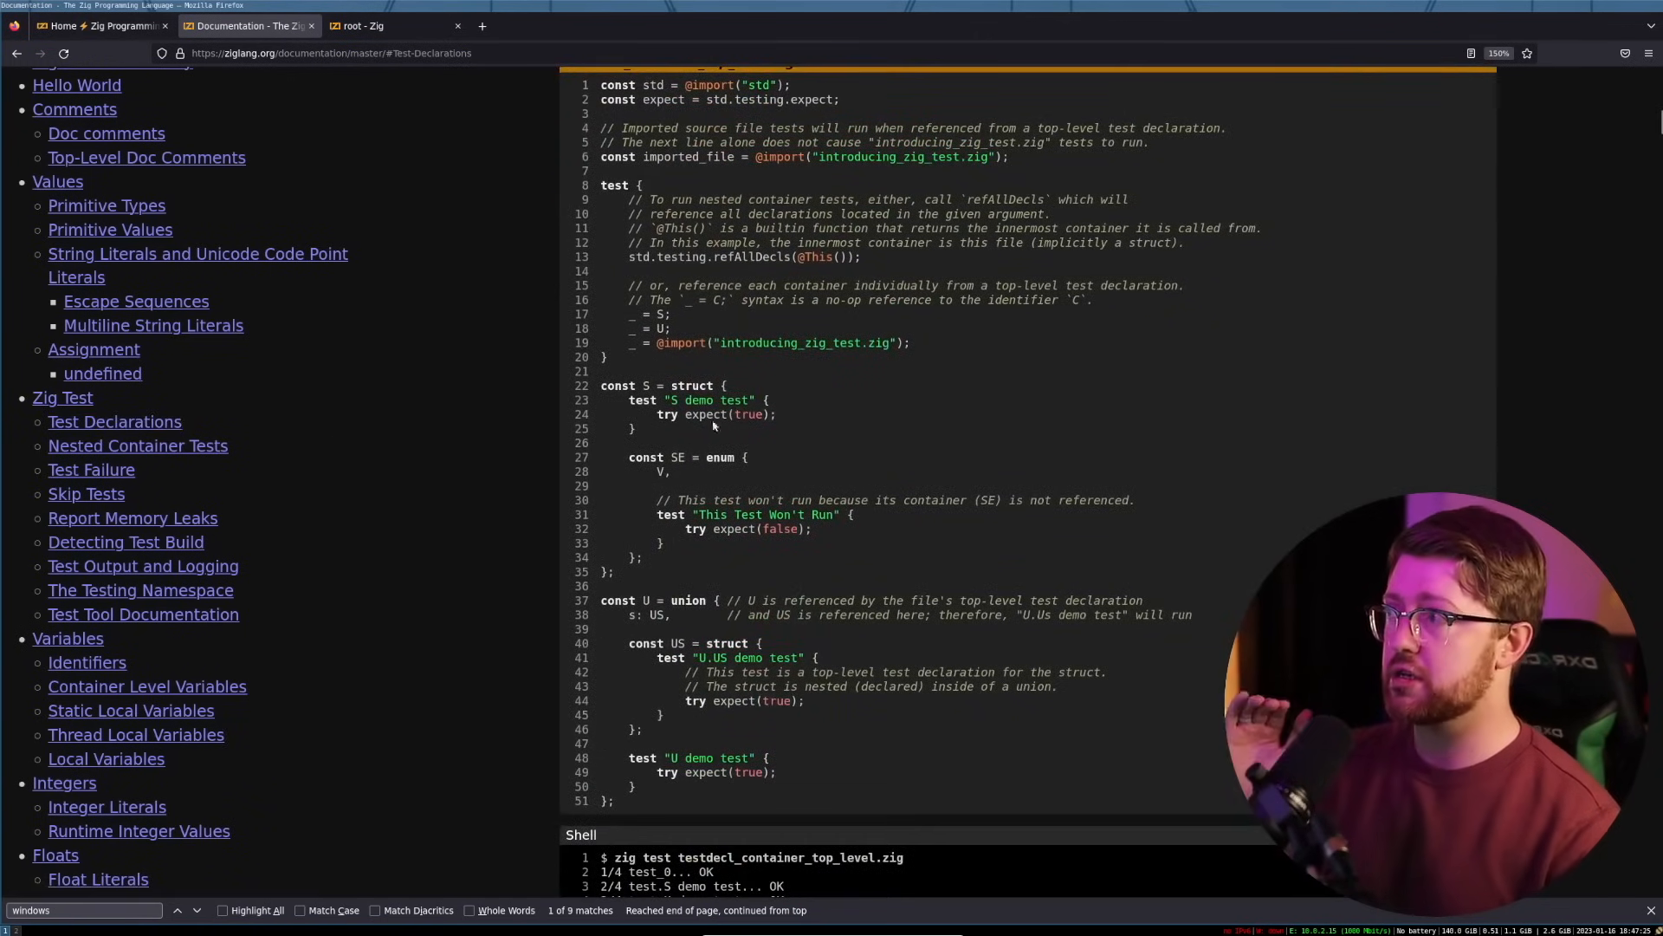
mouse_move(737, 439)
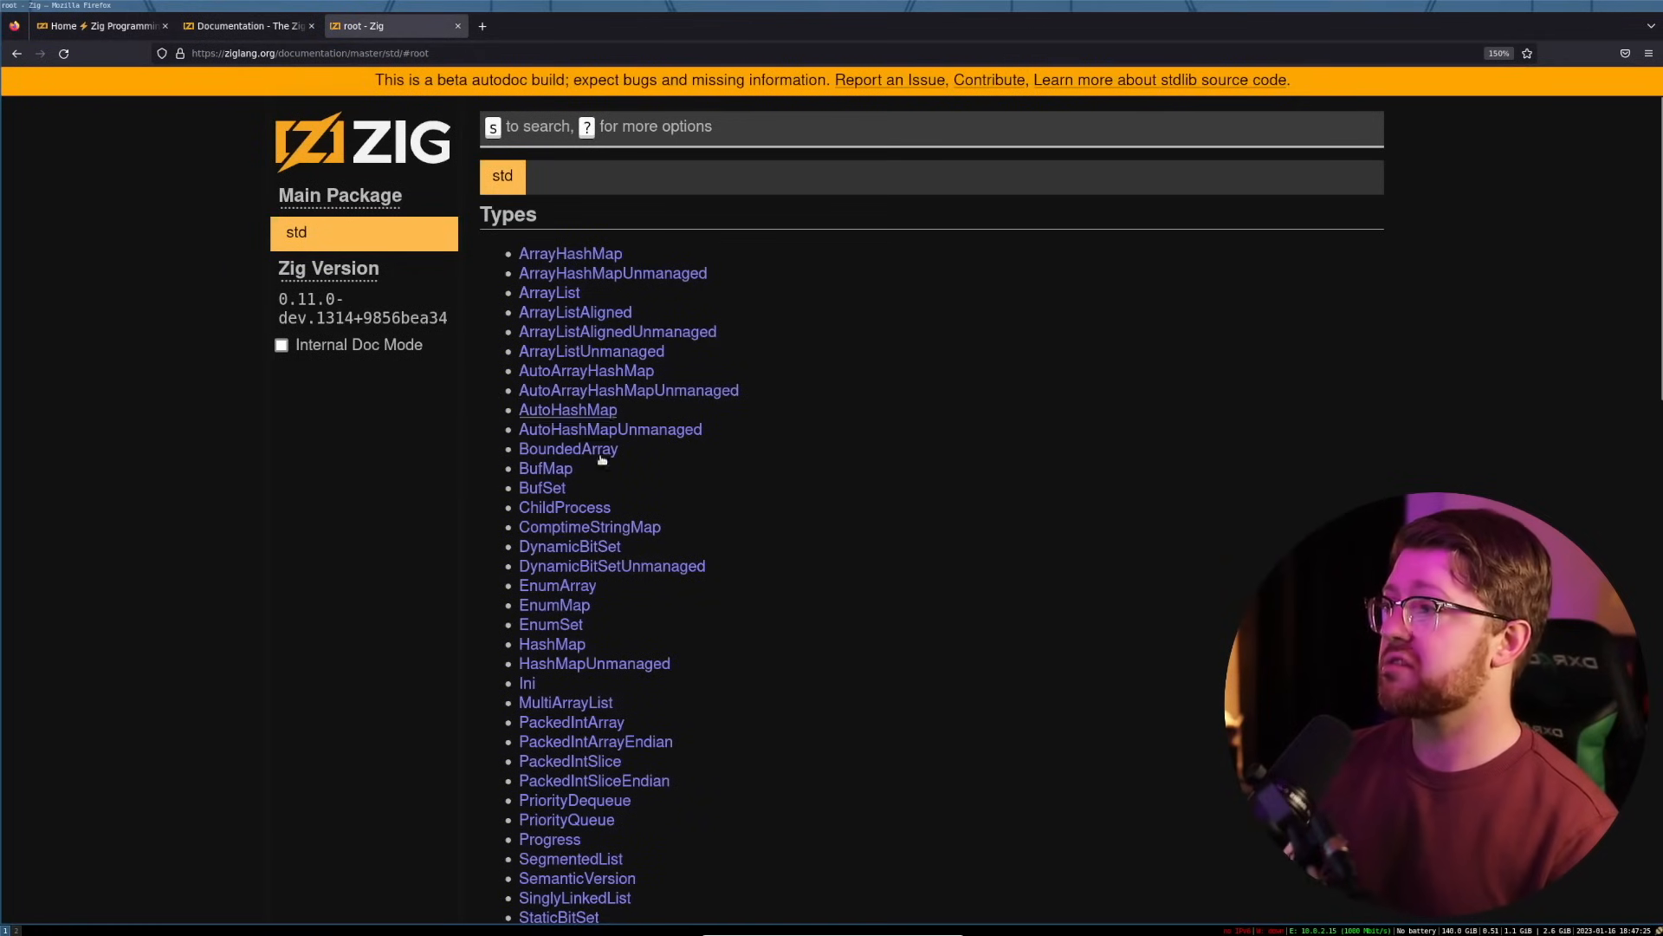
mouse_move(761, 728)
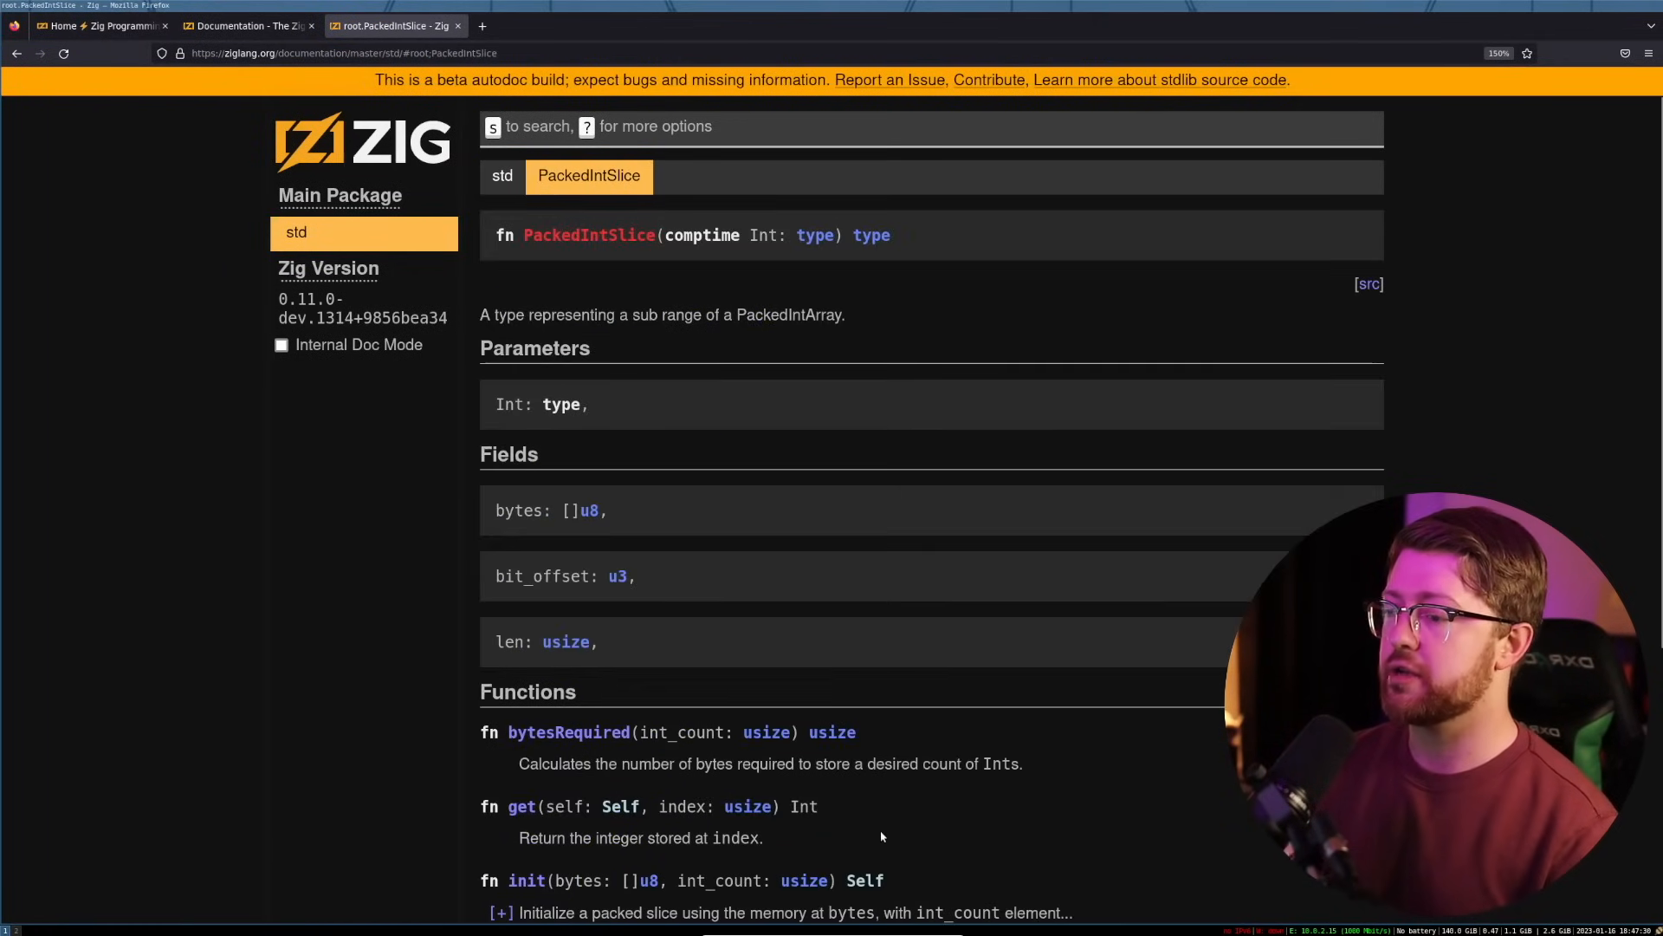
scroll("down", 3)
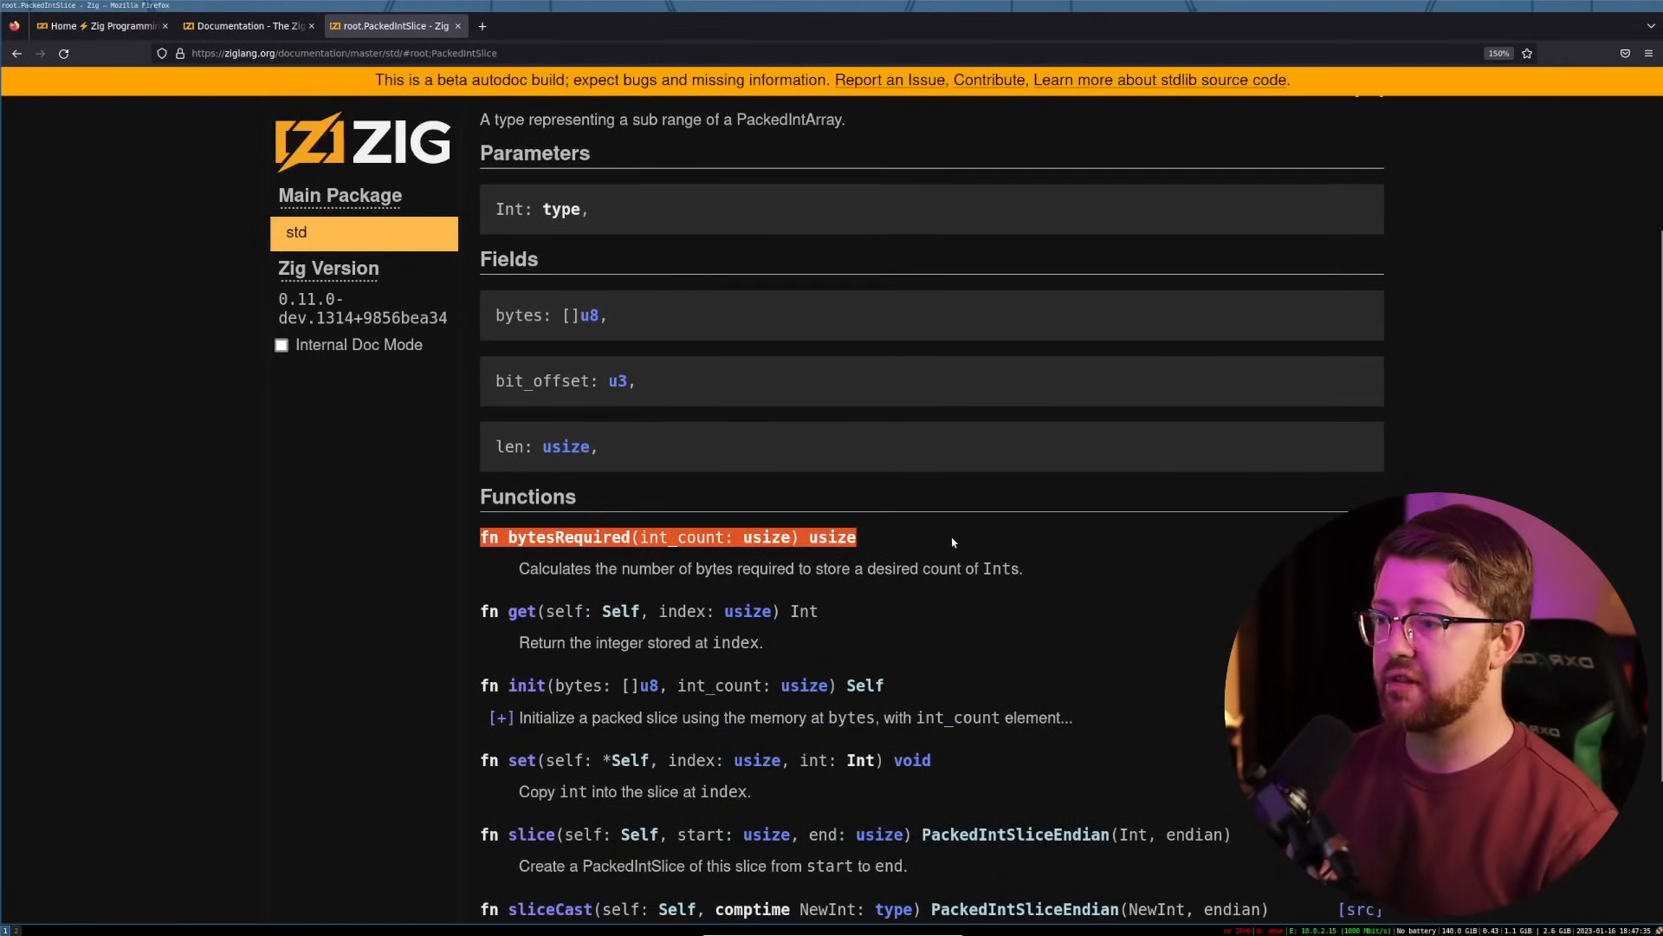
scroll("down", 3)
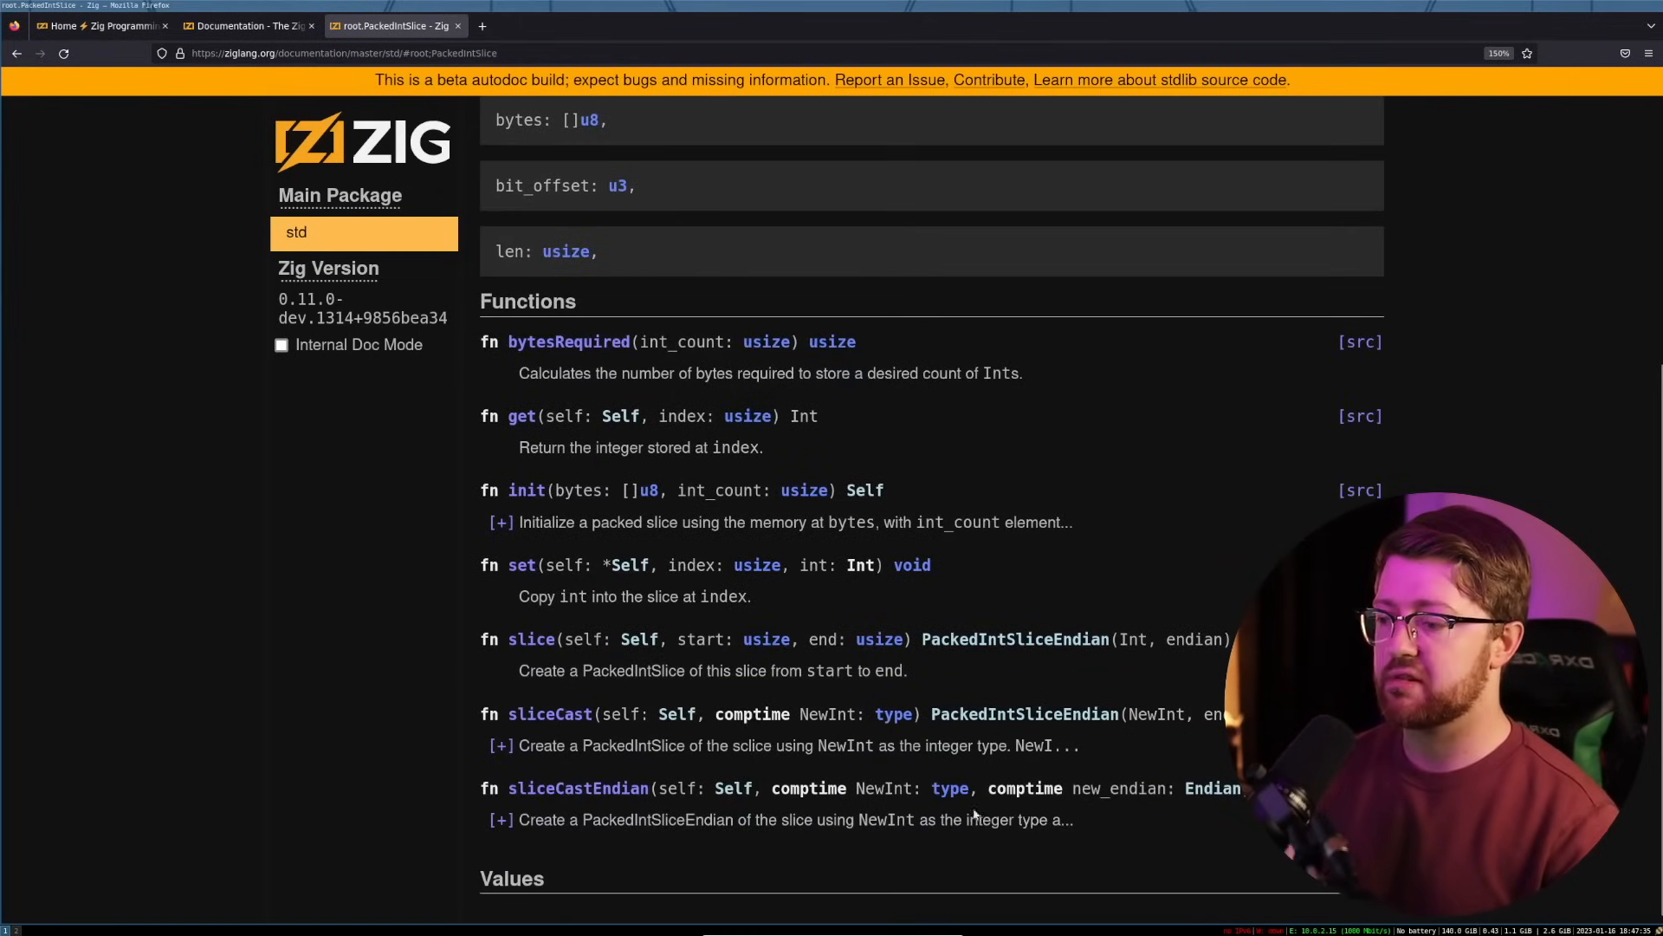
scroll("down", 3)
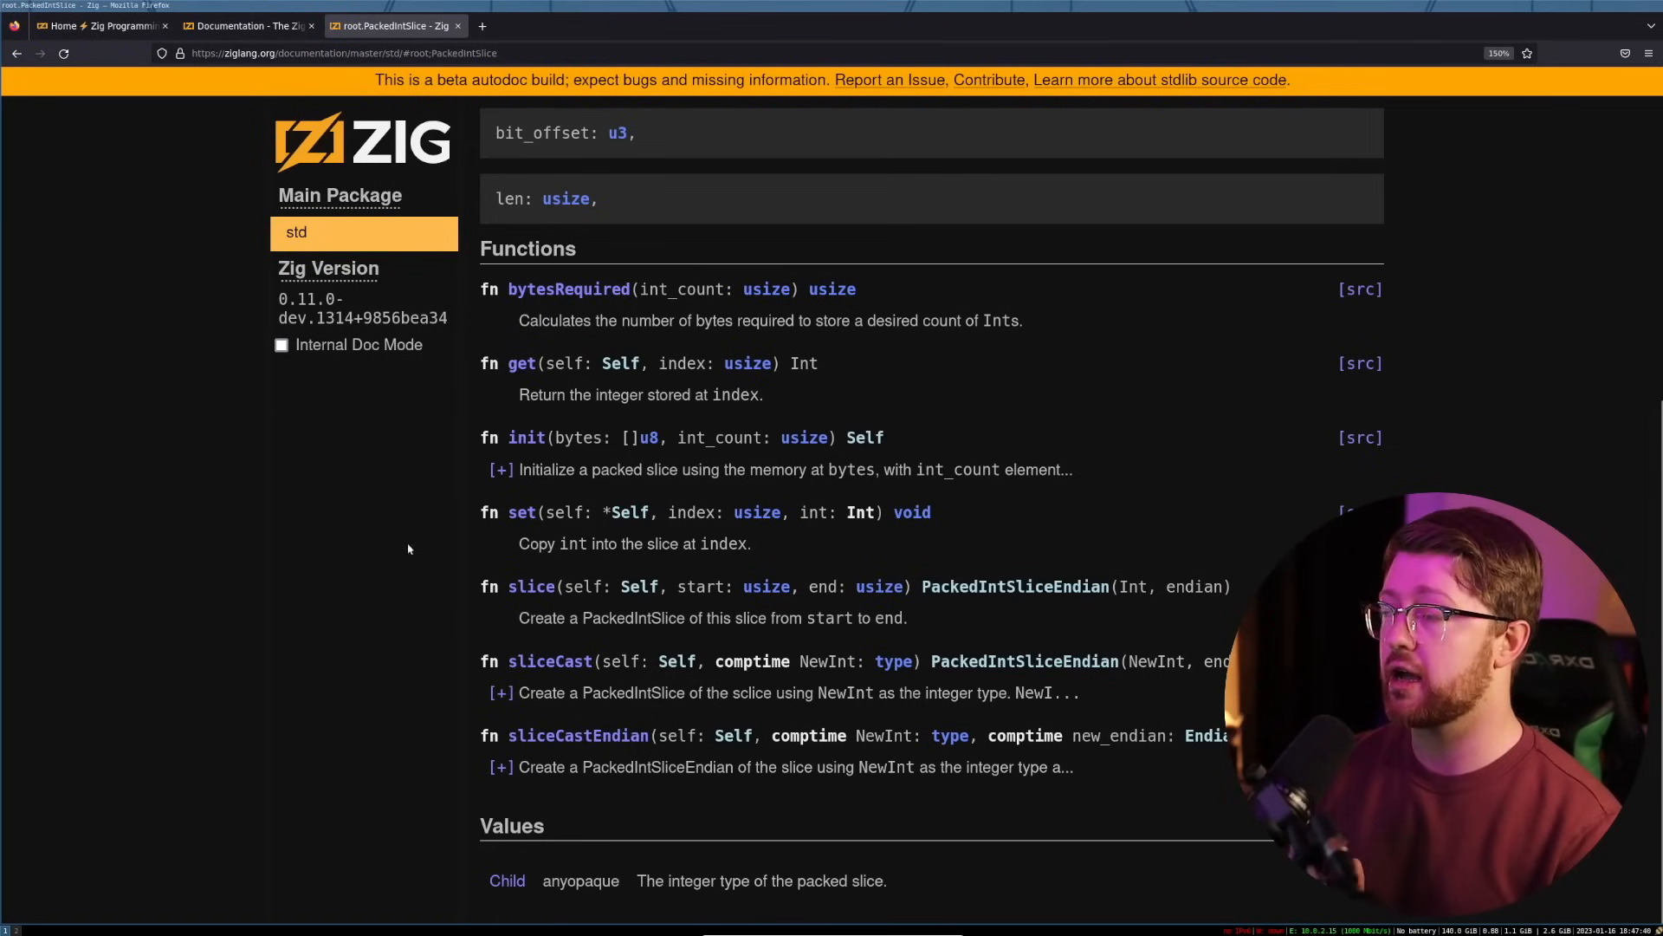
left_click(245, 25)
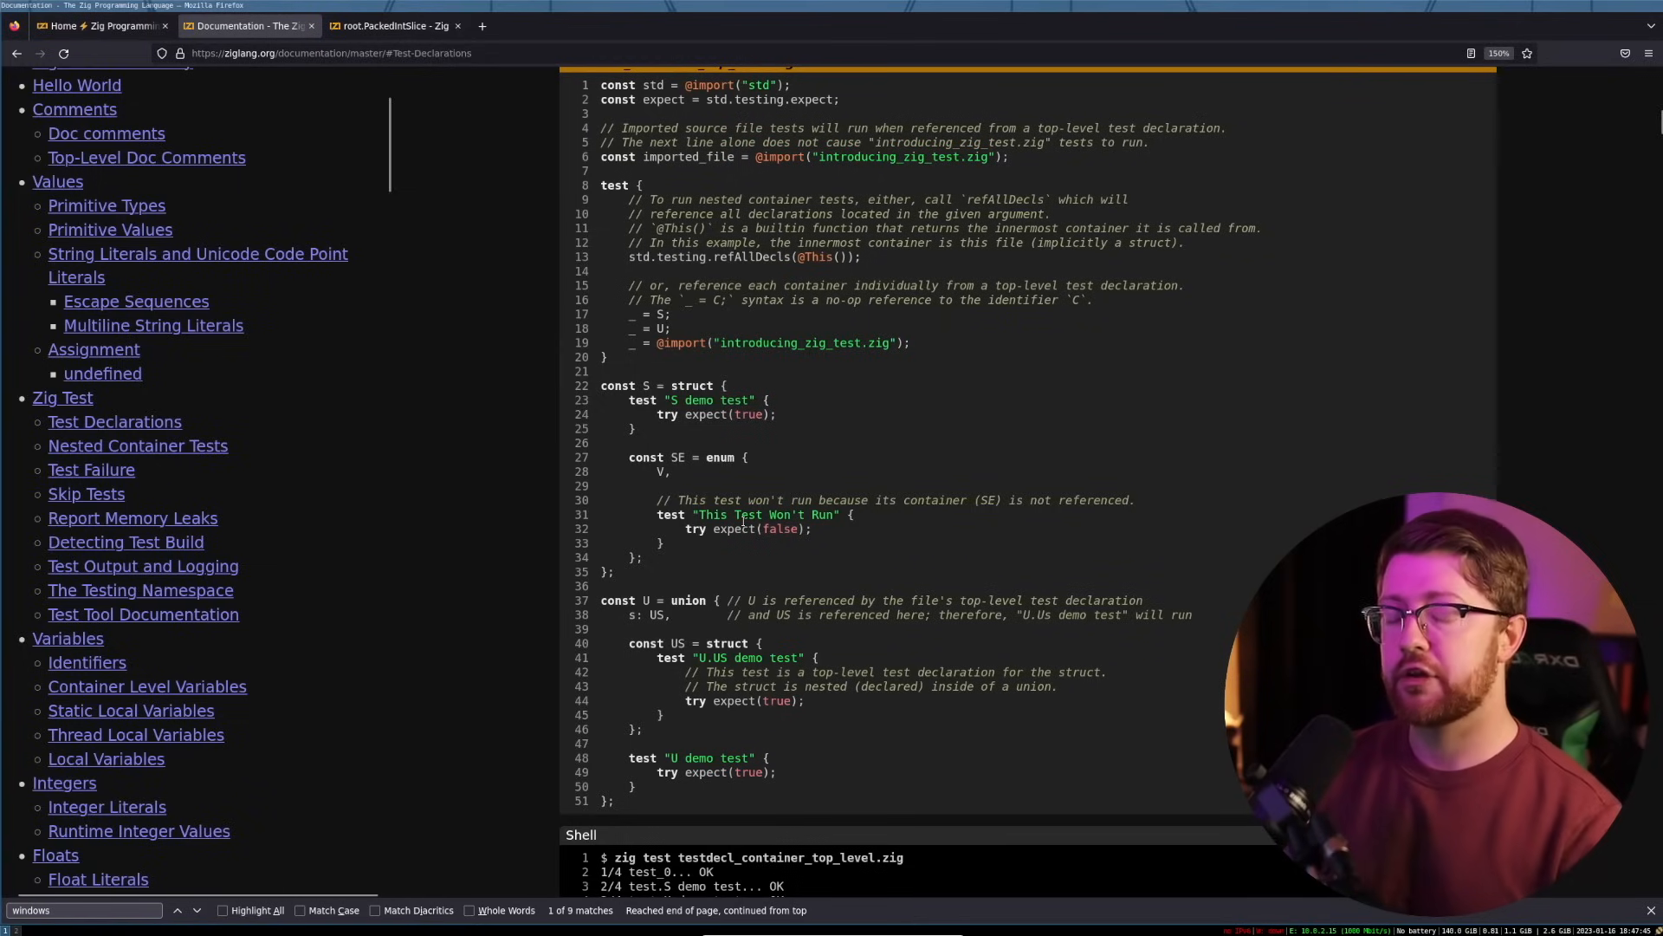